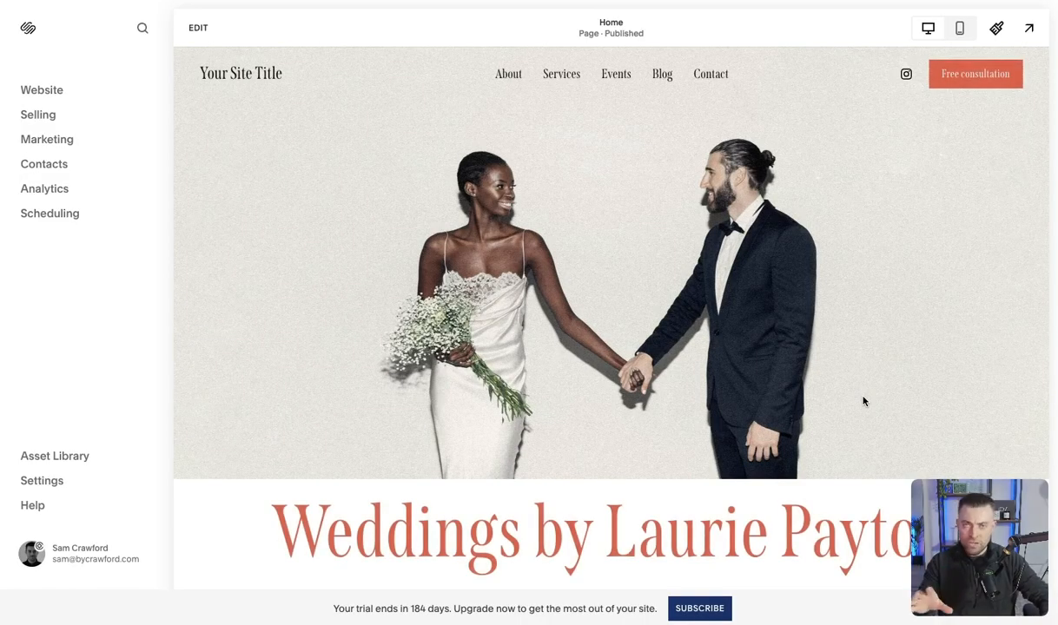
mouse_move(795, 371)
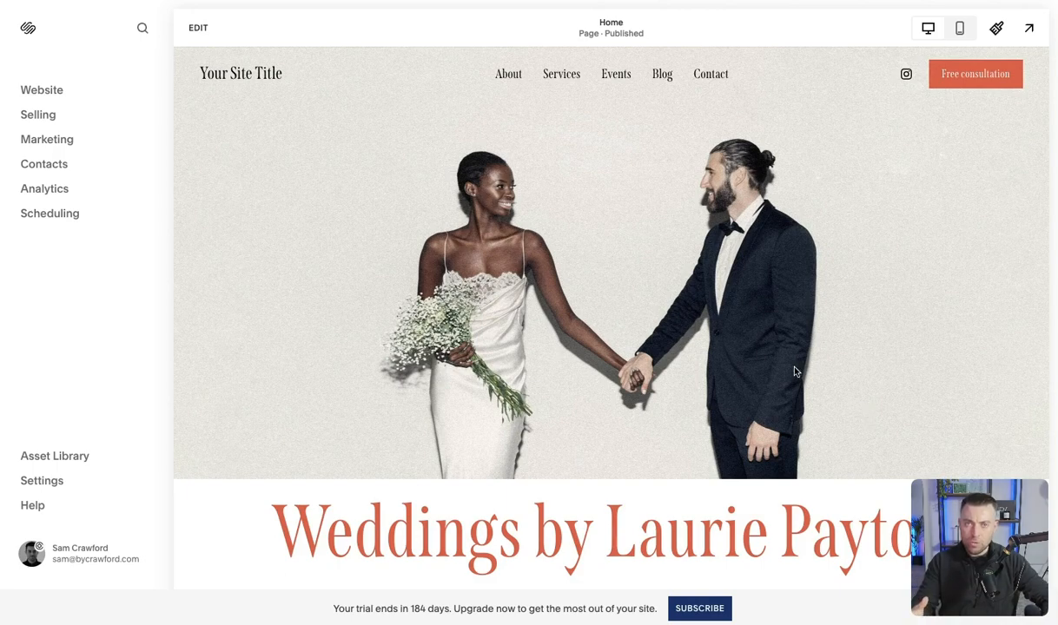
mouse_move(42, 90)
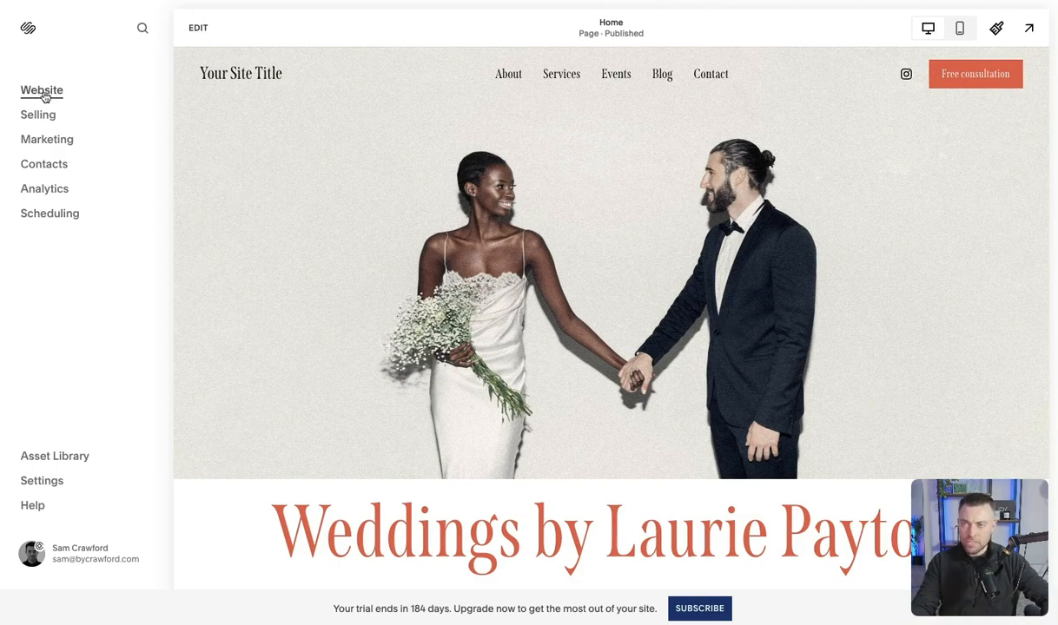
- Show the Pages panel and start adding a new main-navigation page
click(41, 90)
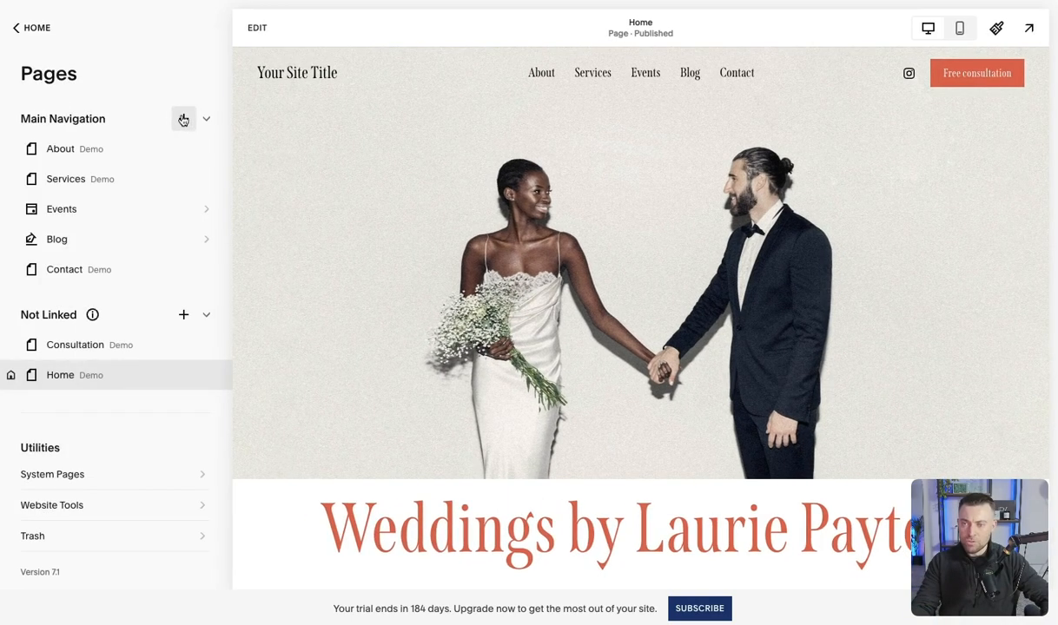
click(184, 119)
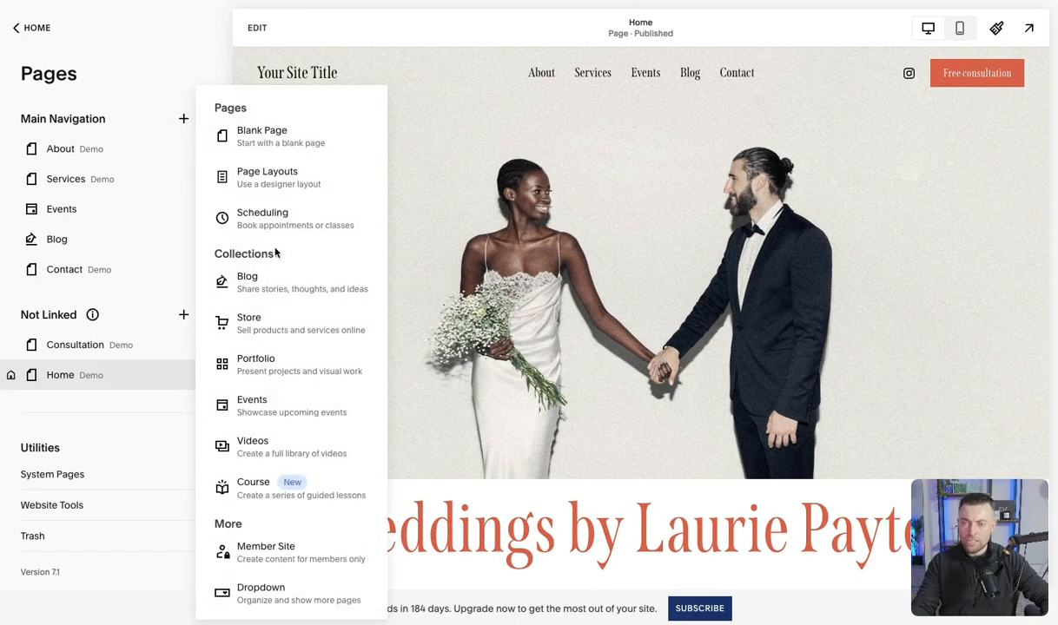
mouse_move(292, 380)
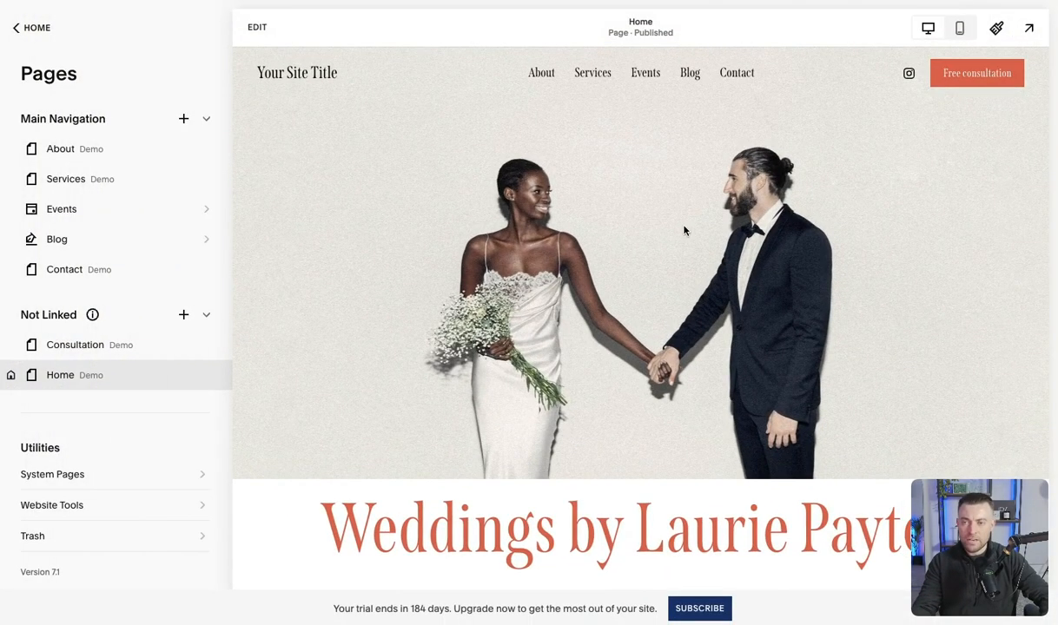
- Add a Portfolio page with six sample projects and look through it
click(183, 119)
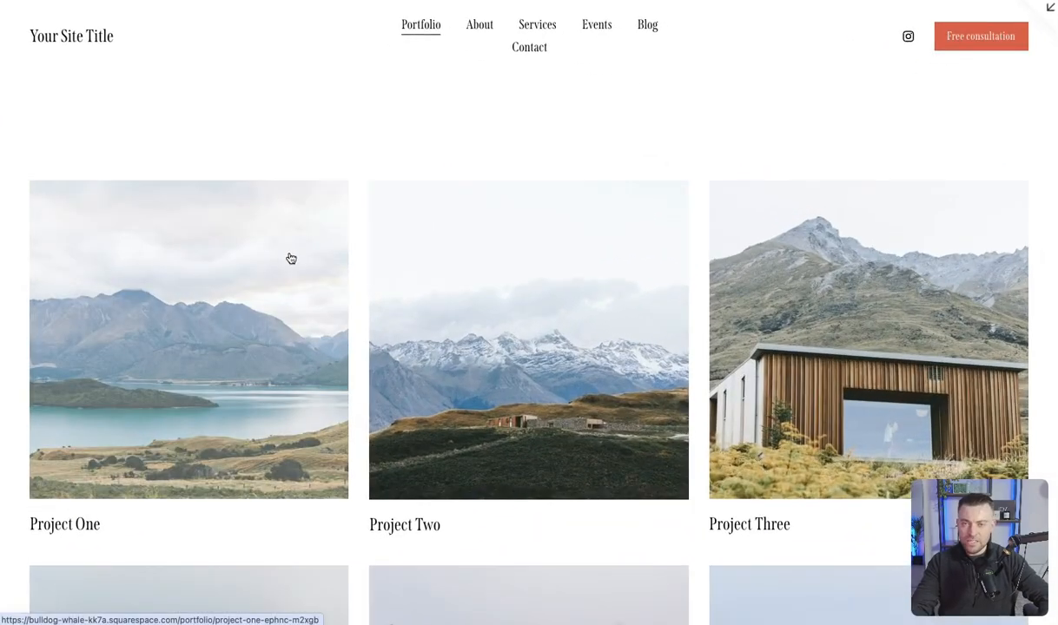
scroll(down, 3)
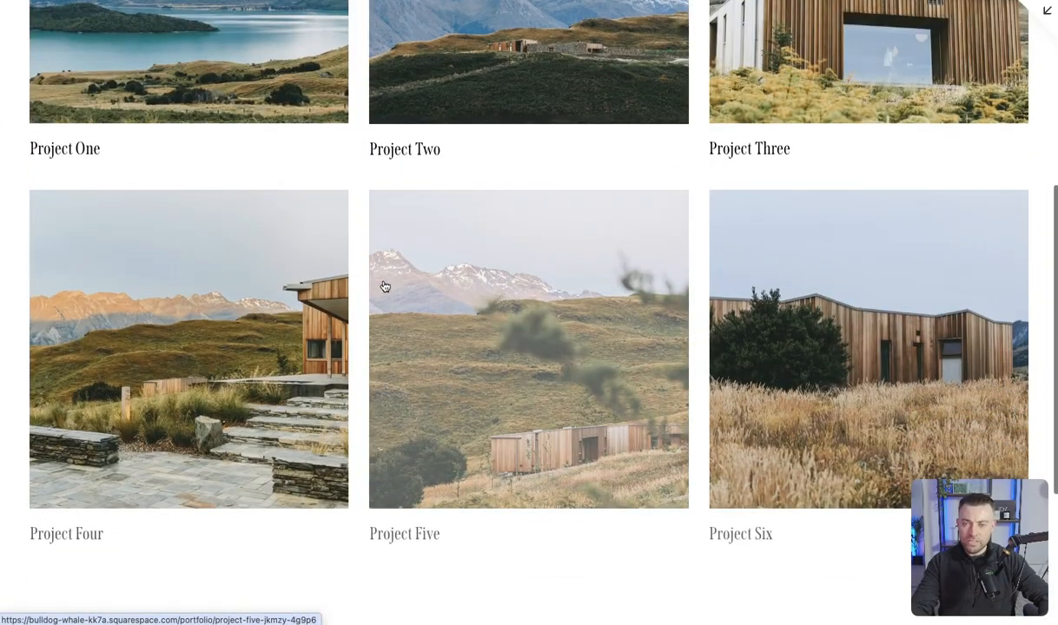
scroll(up, 3)
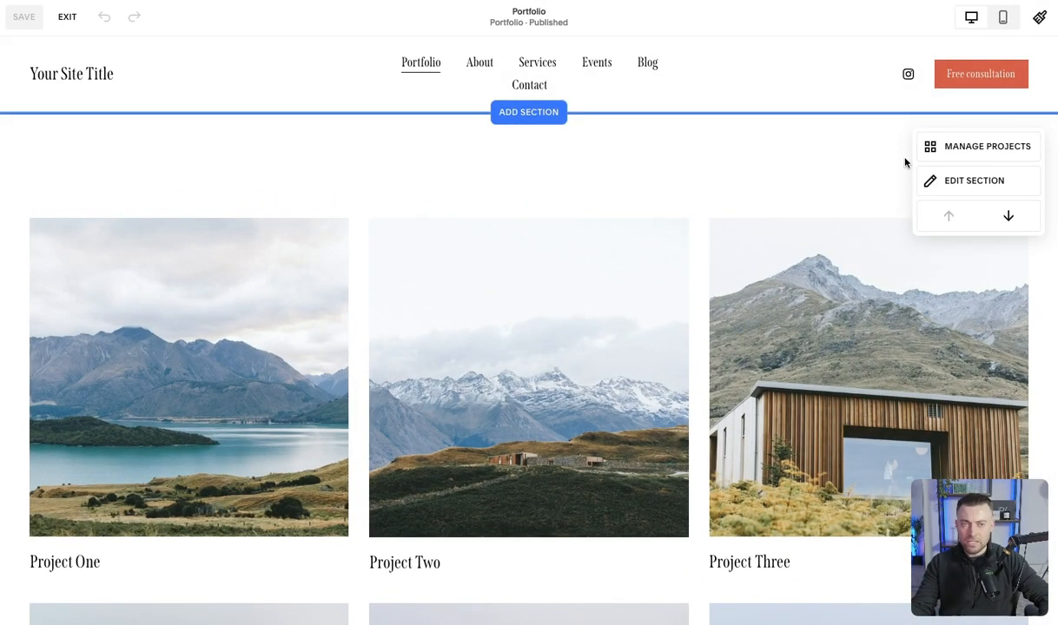
- Try the Hover: Follow Cursor and Hover: Background portfolio layouts
click(974, 181)
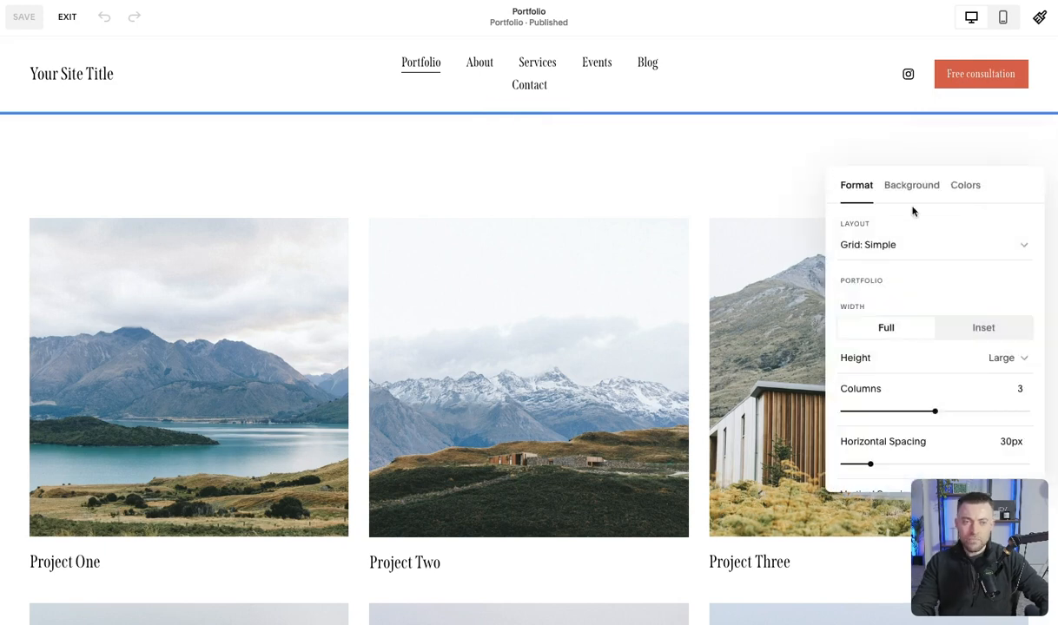
click(934, 244)
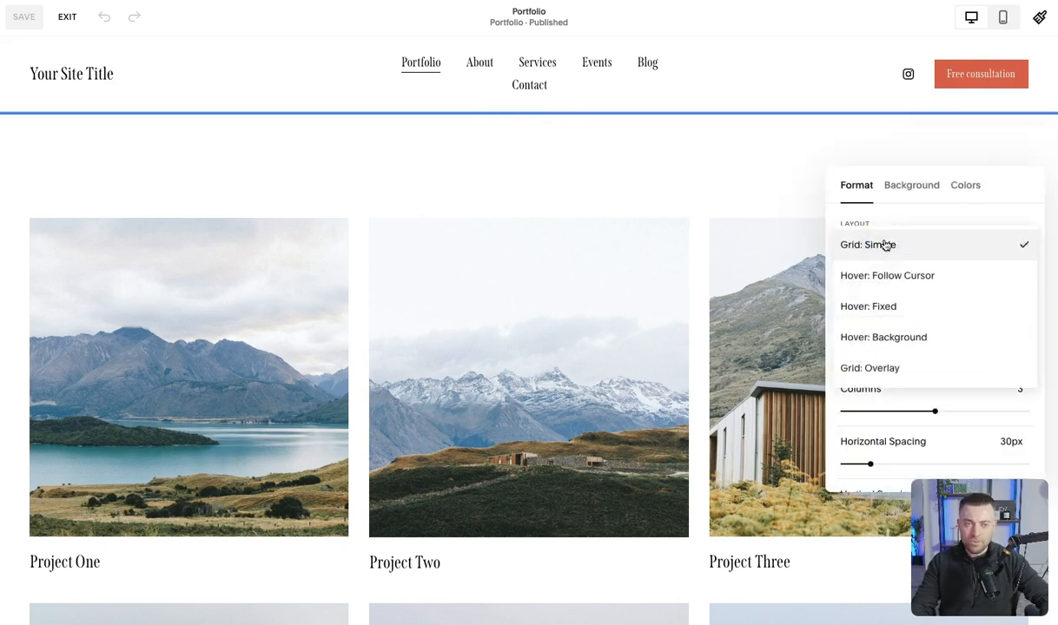
mouse_move(910, 275)
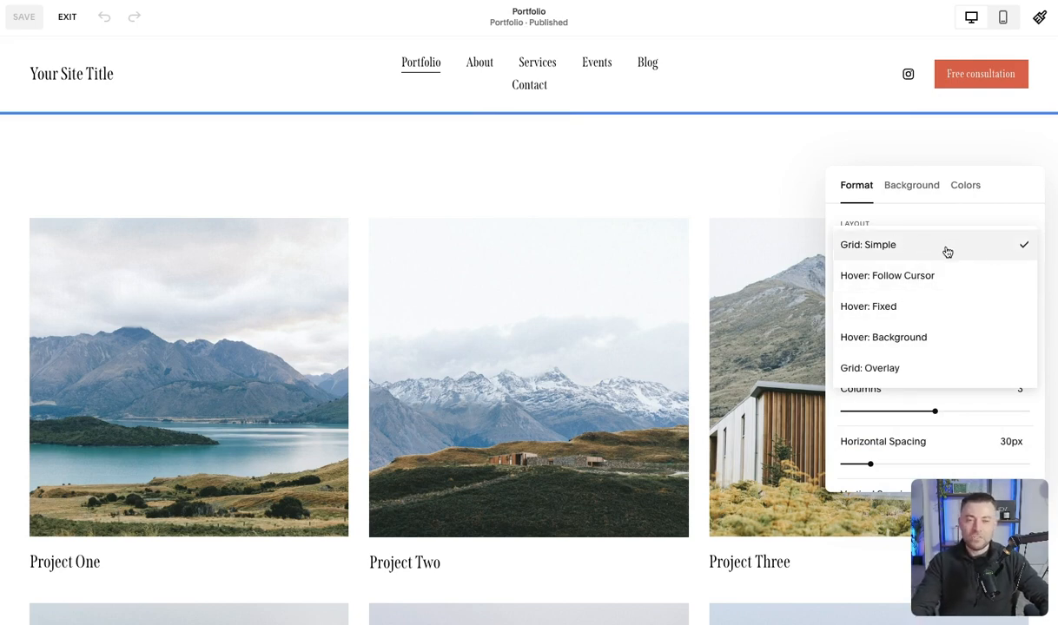
click(887, 275)
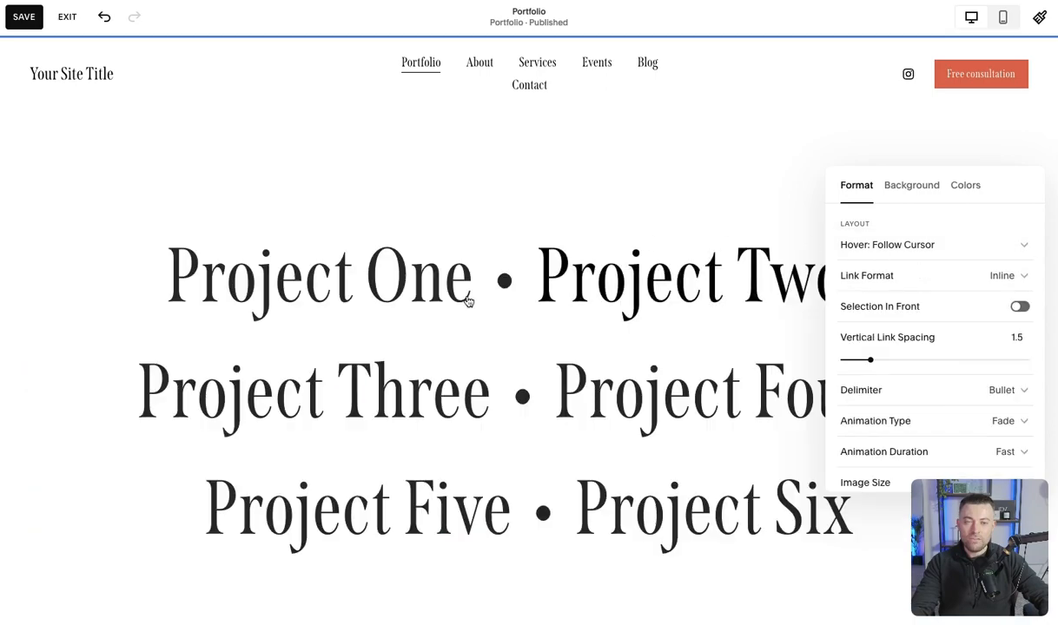
mouse_move(422, 366)
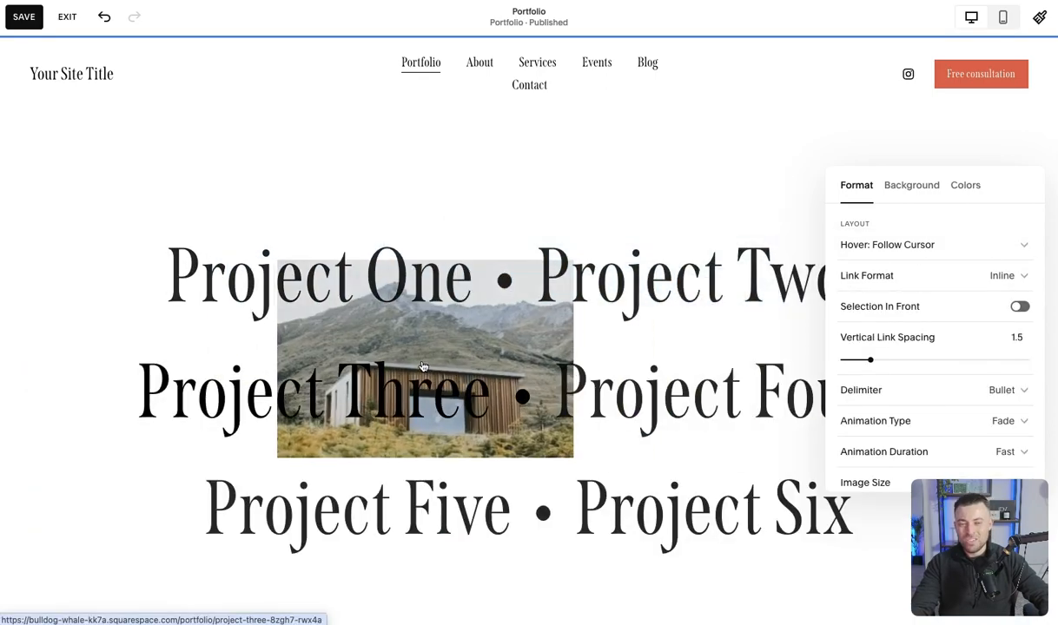
mouse_move(906, 263)
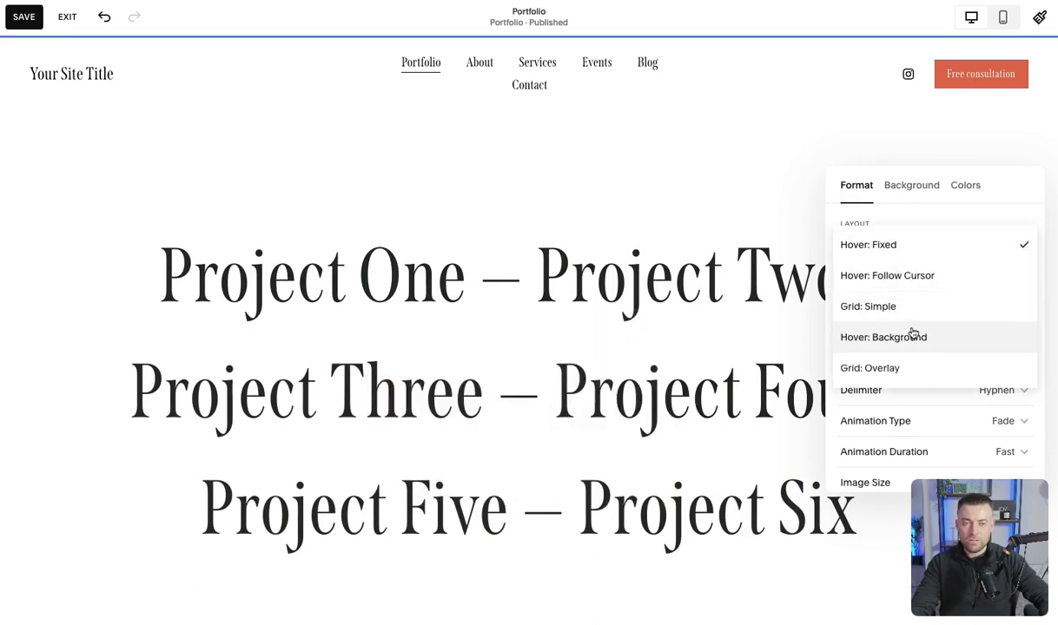
click(883, 337)
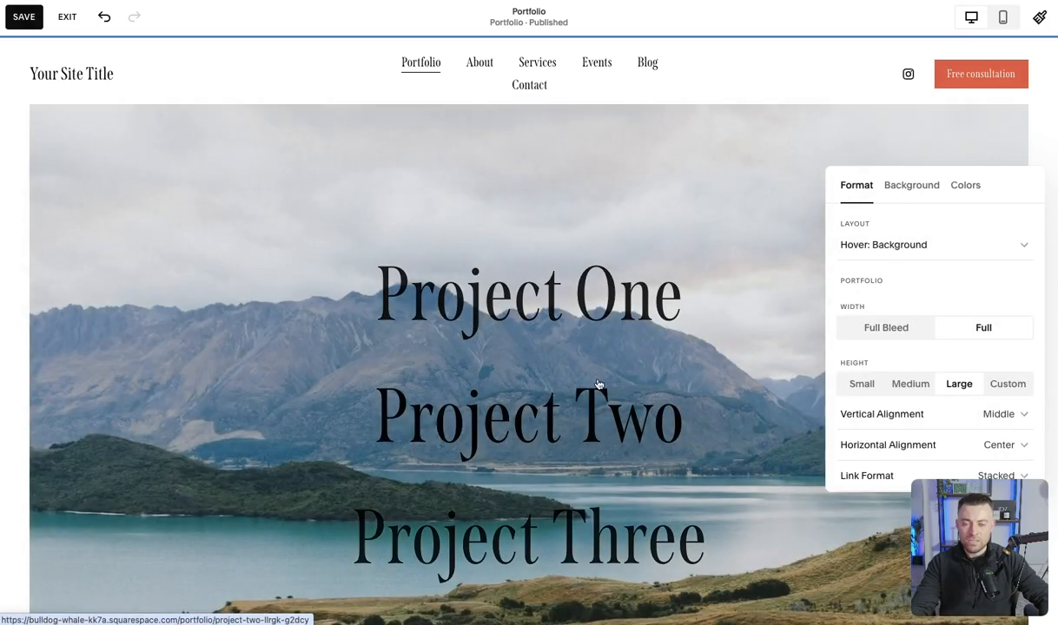
- Review the background hover layout and reopen the layout choices for Grid: Overlay
scroll(down, 3)
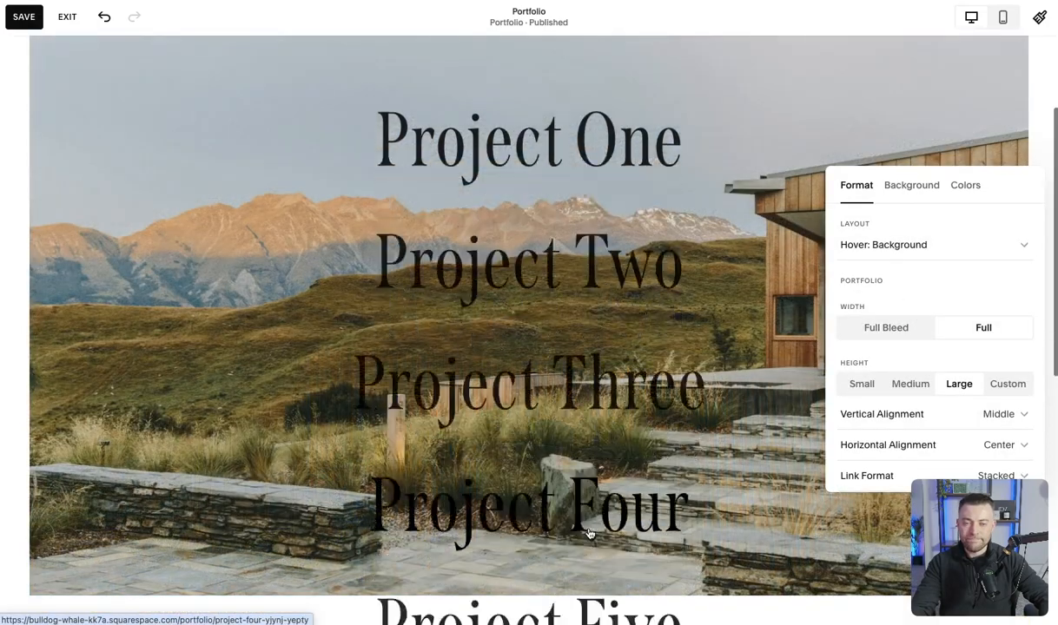
scroll(down, 3)
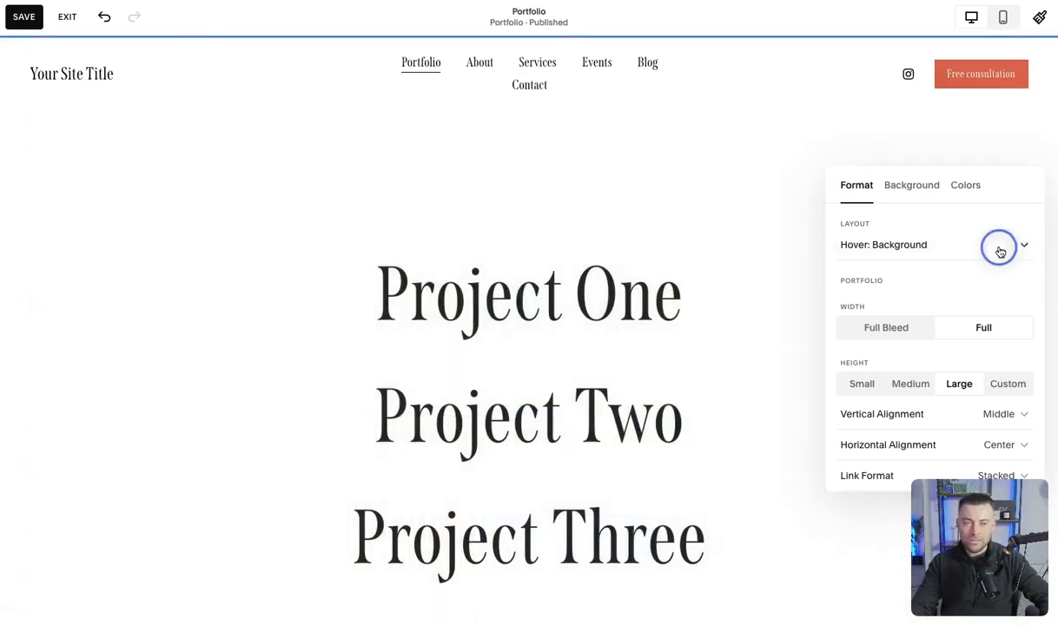
click(999, 246)
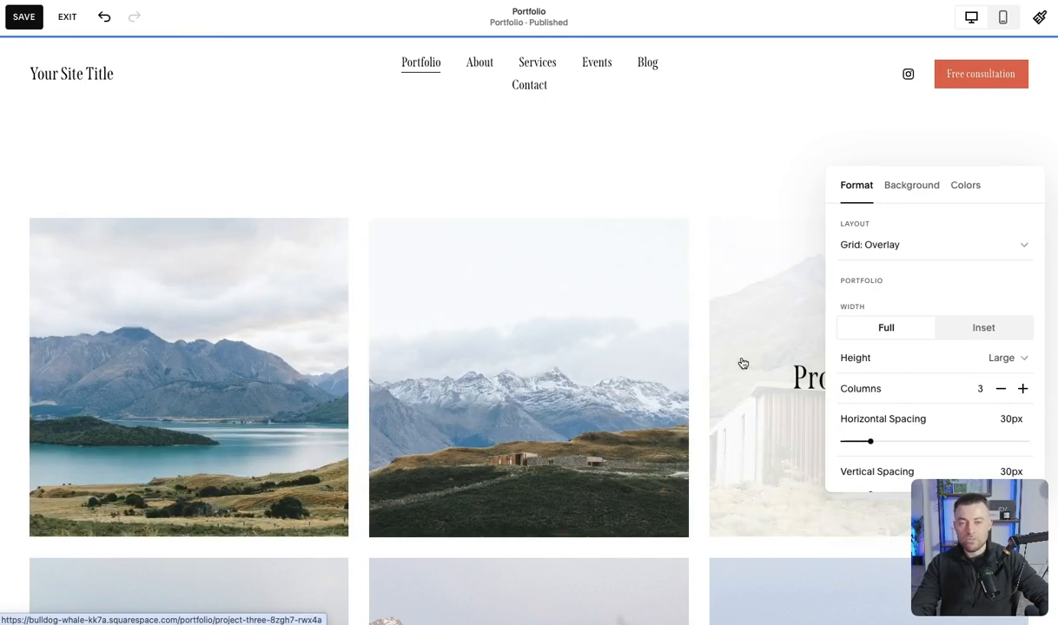
mouse_move(825, 451)
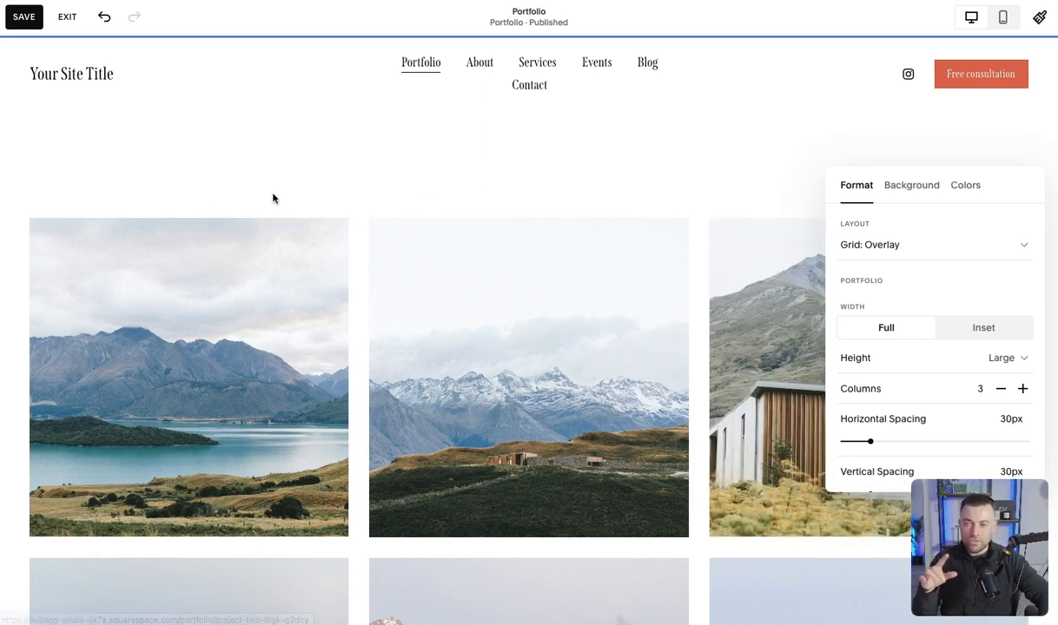
- Set project images to the 3:2 standard aspect ratio and switch the preview to phone size
scroll(down, 3)
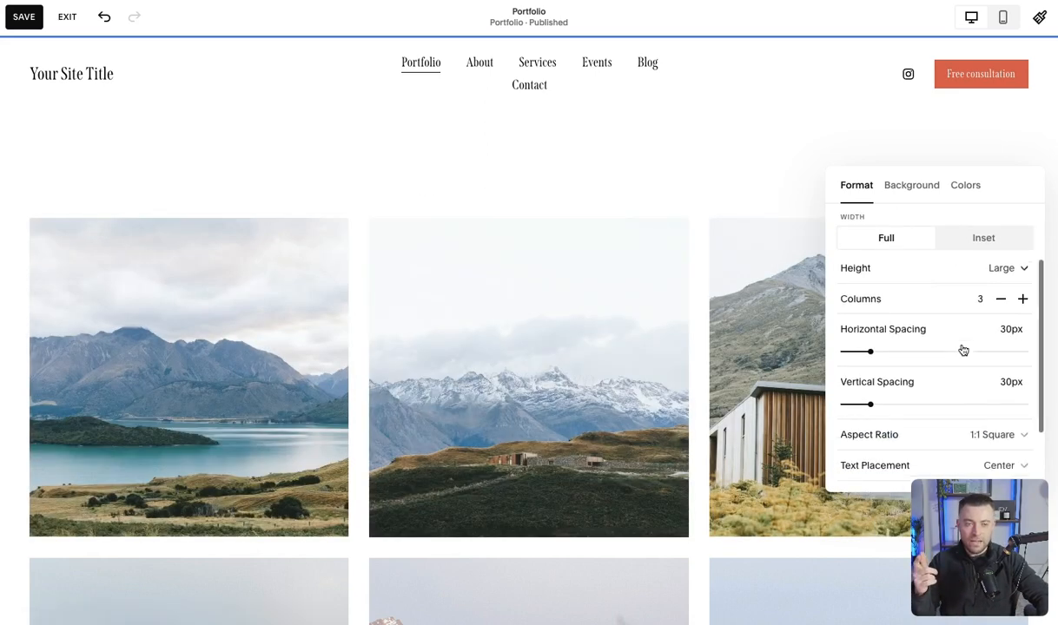
click(993, 435)
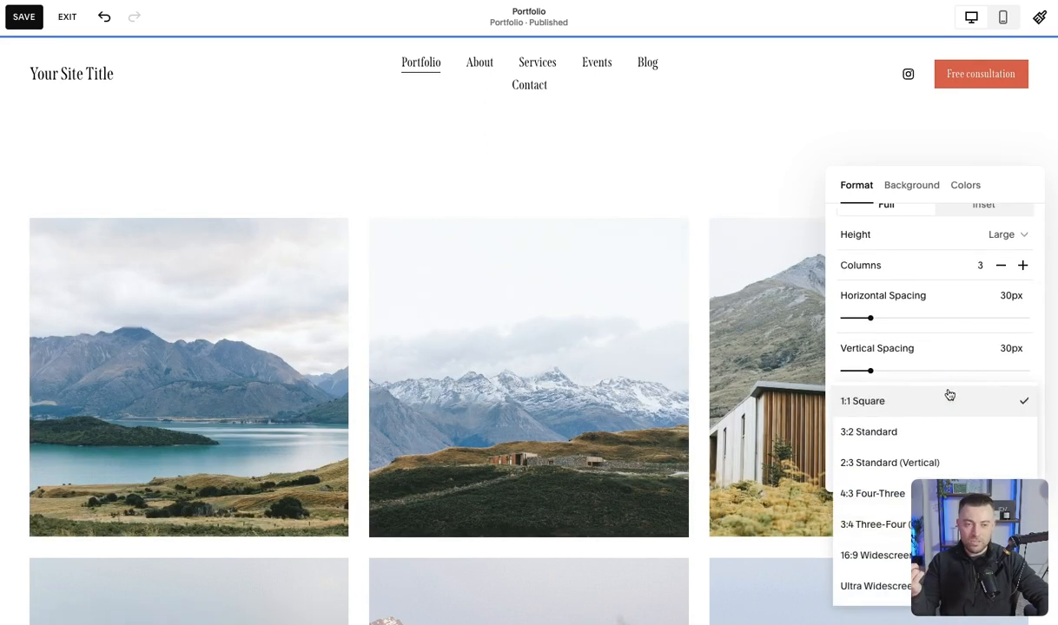
click(868, 433)
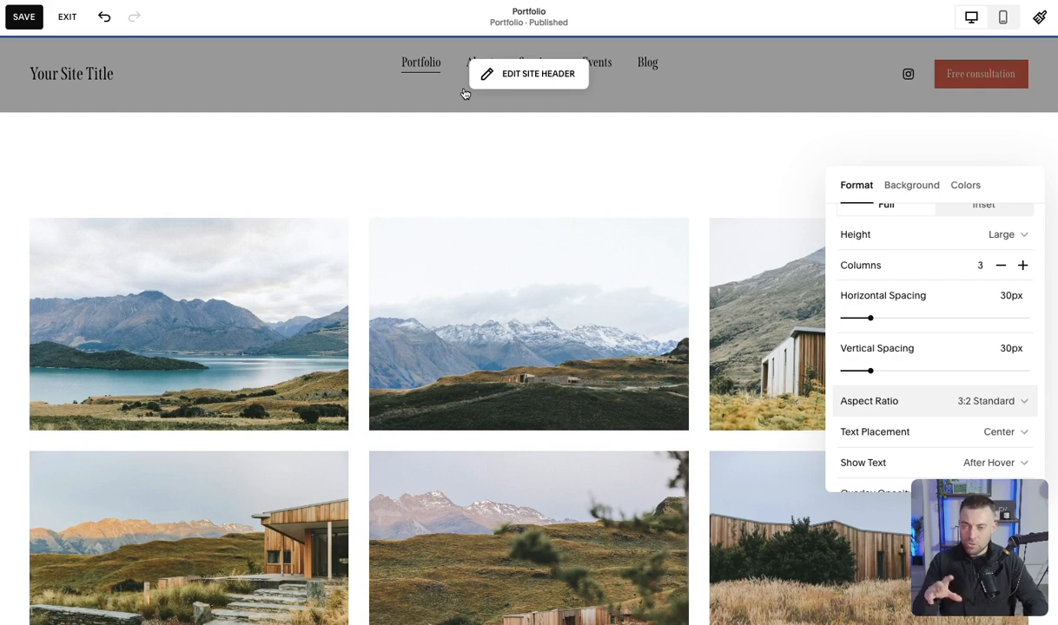
mouse_move(440, 298)
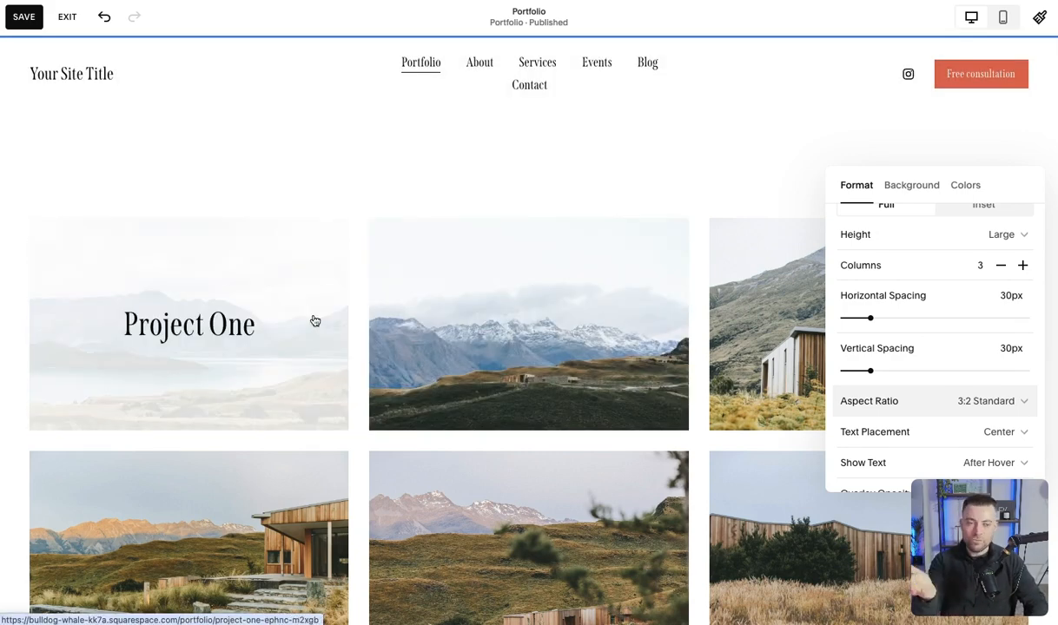
mouse_move(367, 358)
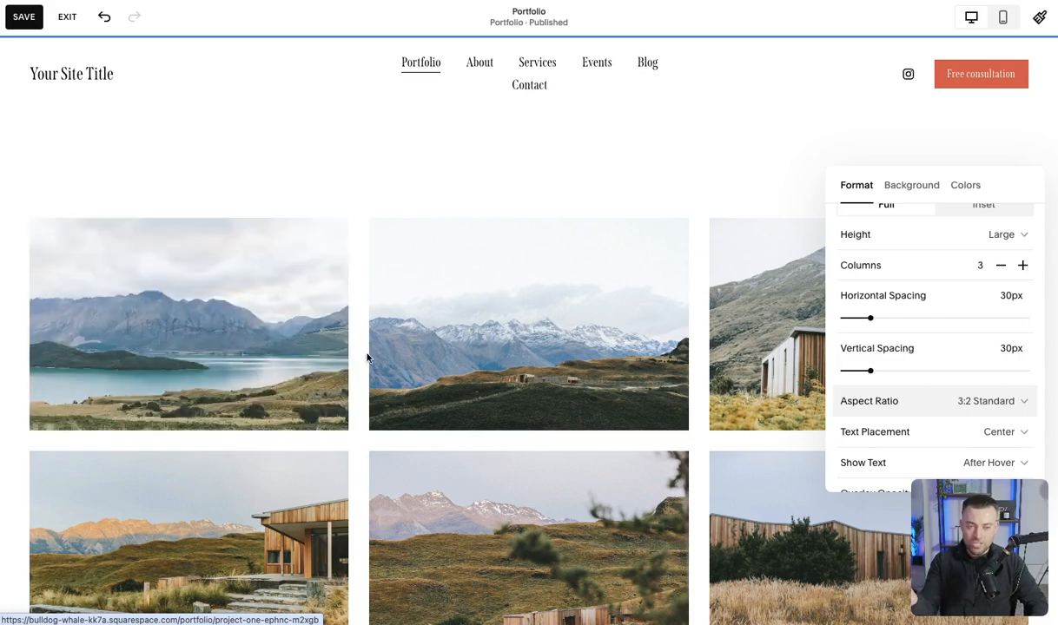
click(1002, 18)
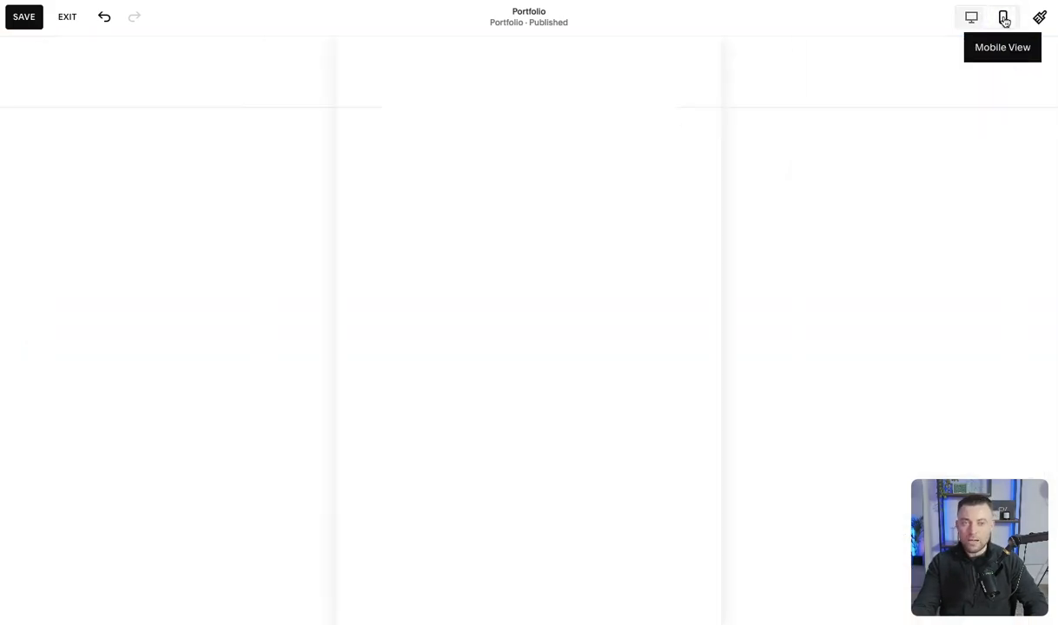
- Check the phone-size Portfolio page with projects stacked in one column and hover titles
click(1003, 16)
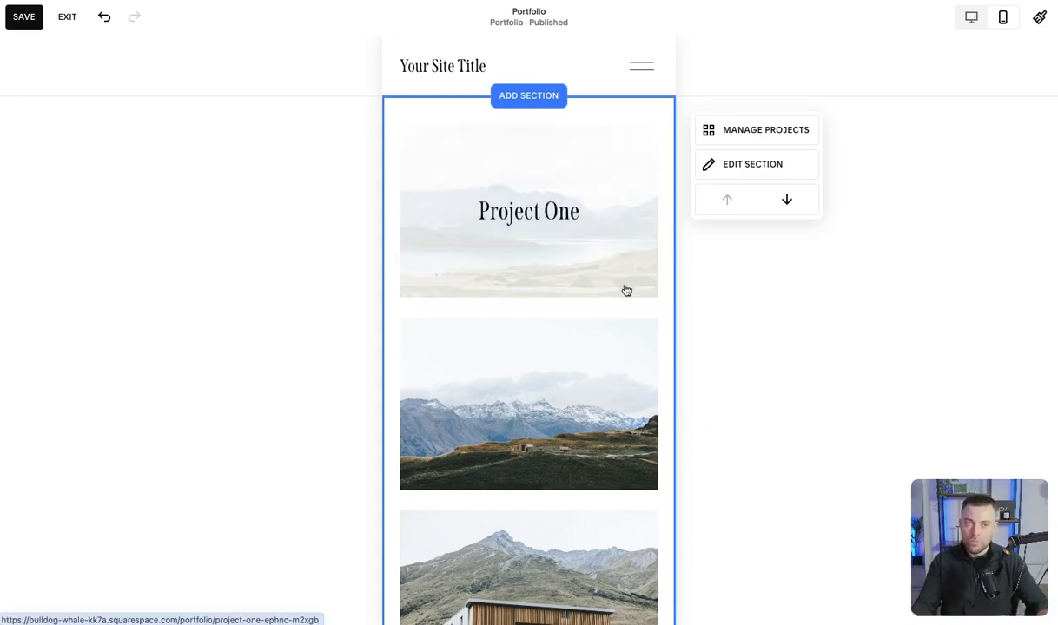
mouse_move(578, 271)
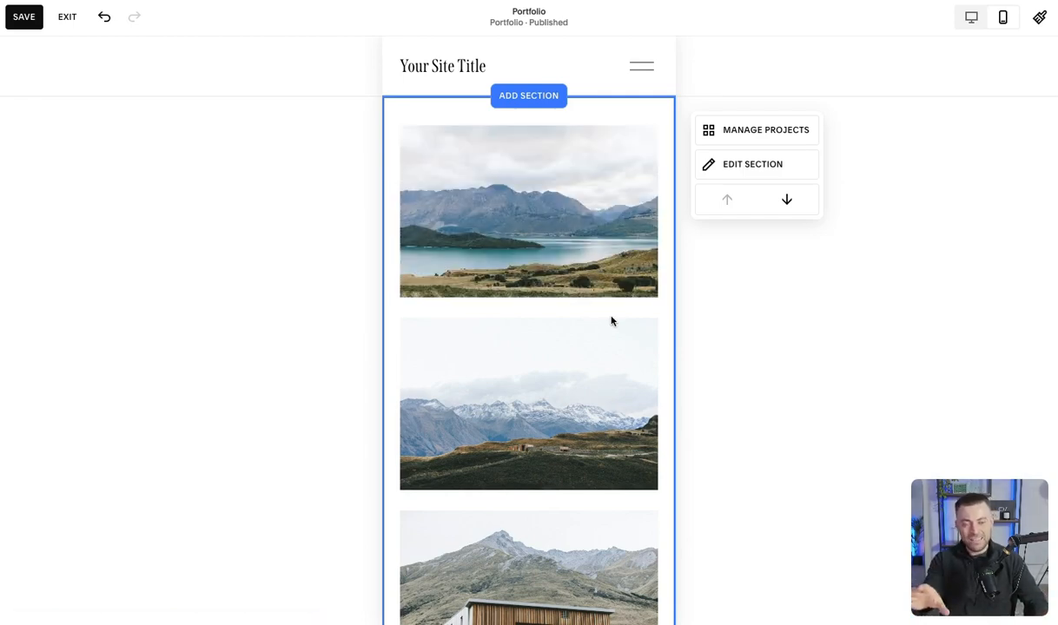
mouse_move(588, 368)
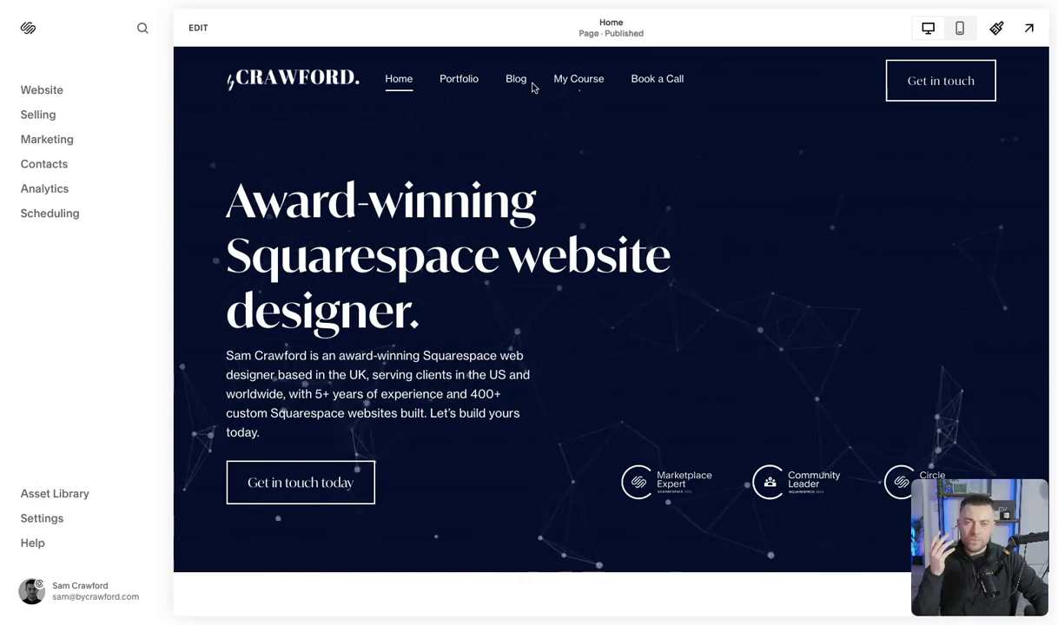
mouse_move(650, 209)
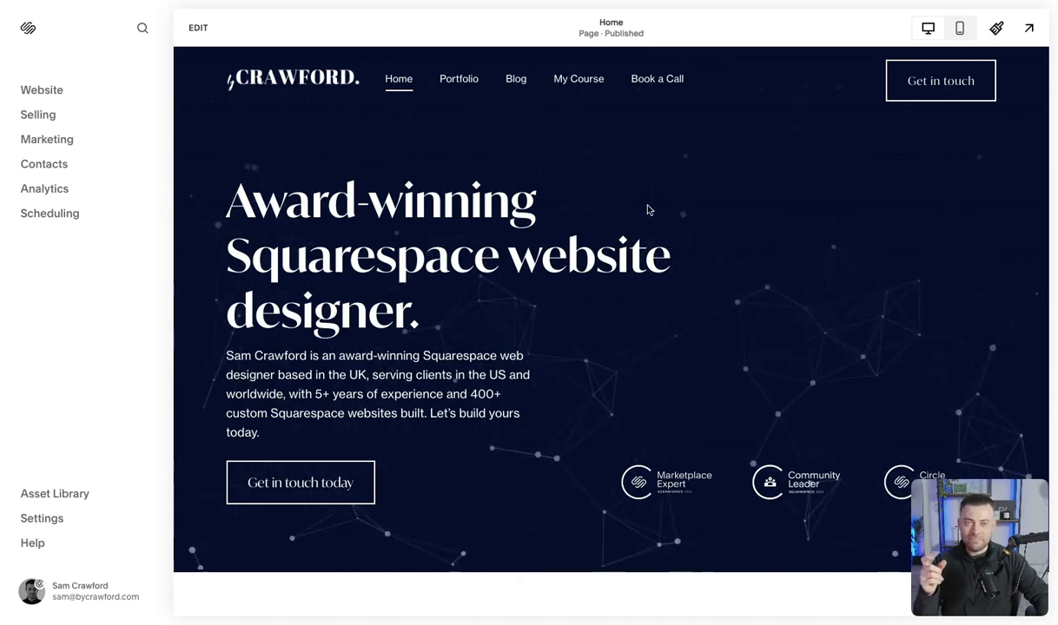
mouse_move(458, 85)
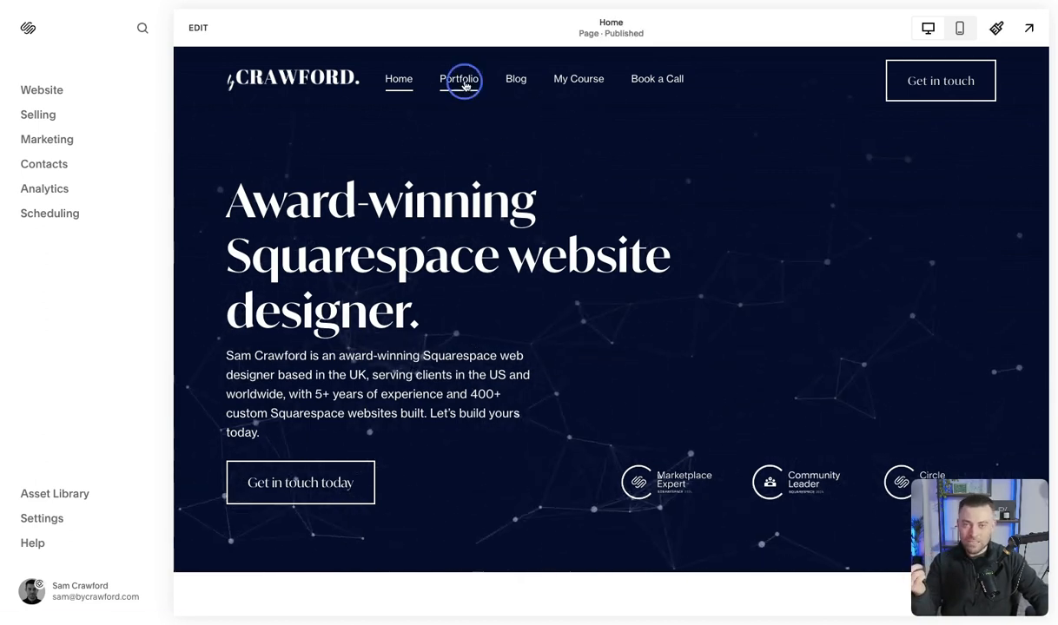
- View the example site's Portfolio page at phone size and show the Pages list
click(459, 78)
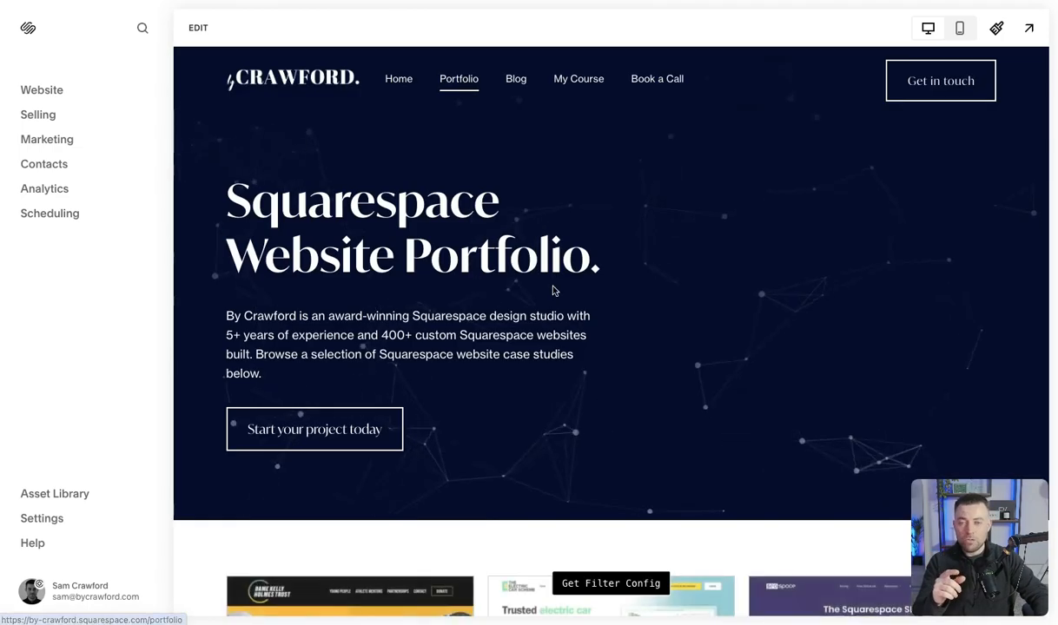
scroll(down, 3)
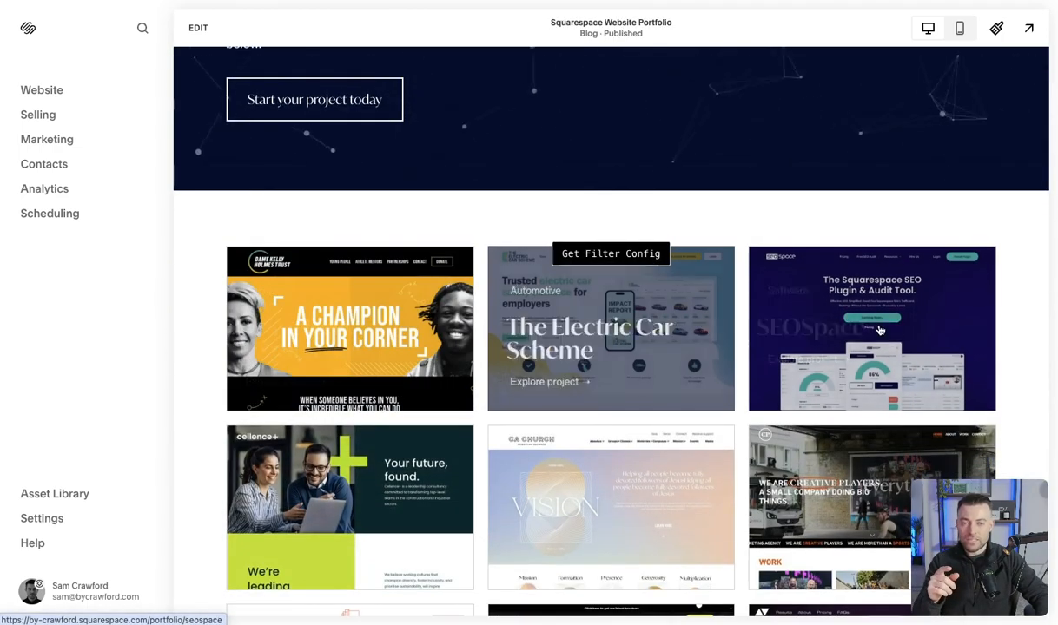
click(960, 25)
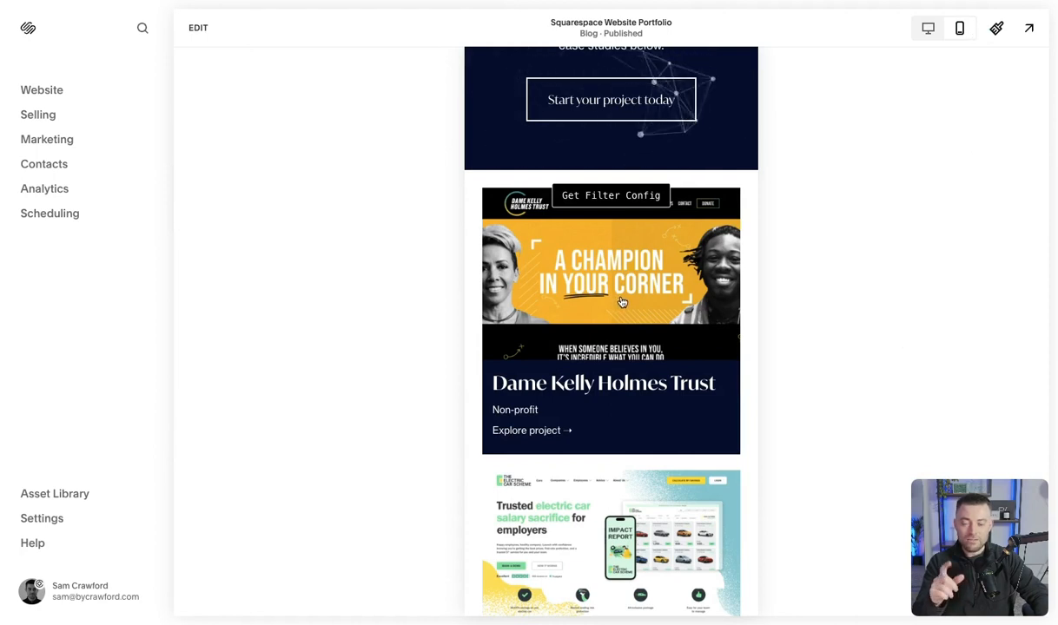
mouse_move(562, 424)
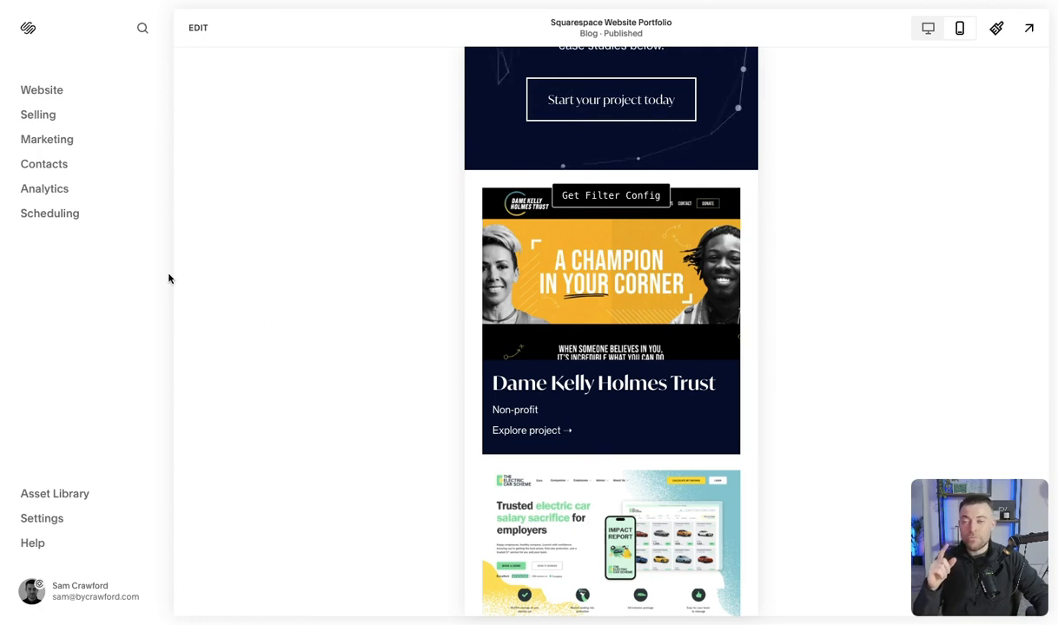
click(42, 89)
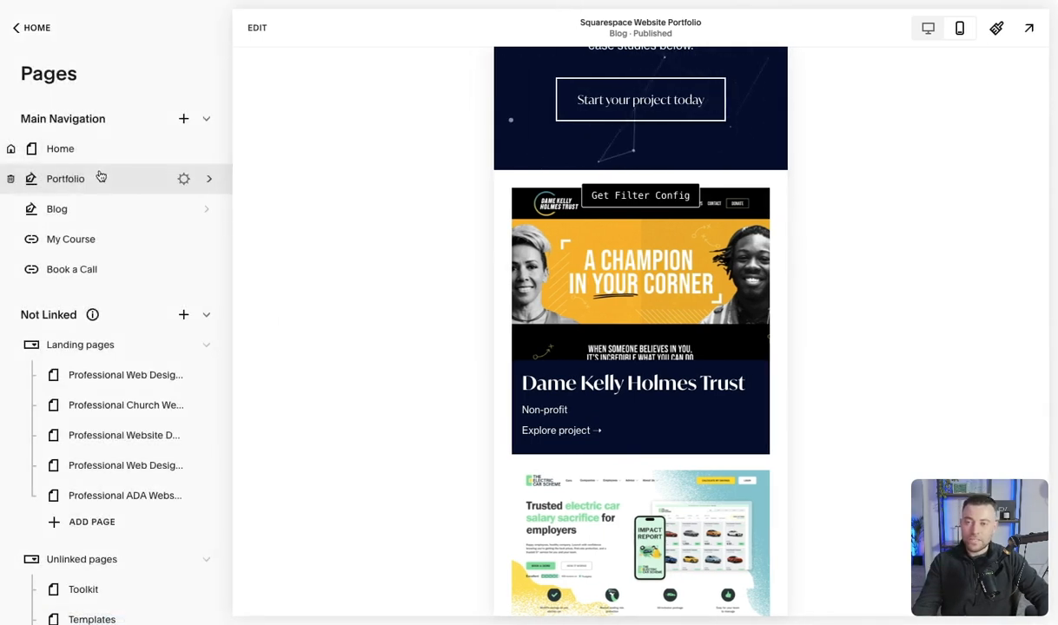
mouse_move(104, 191)
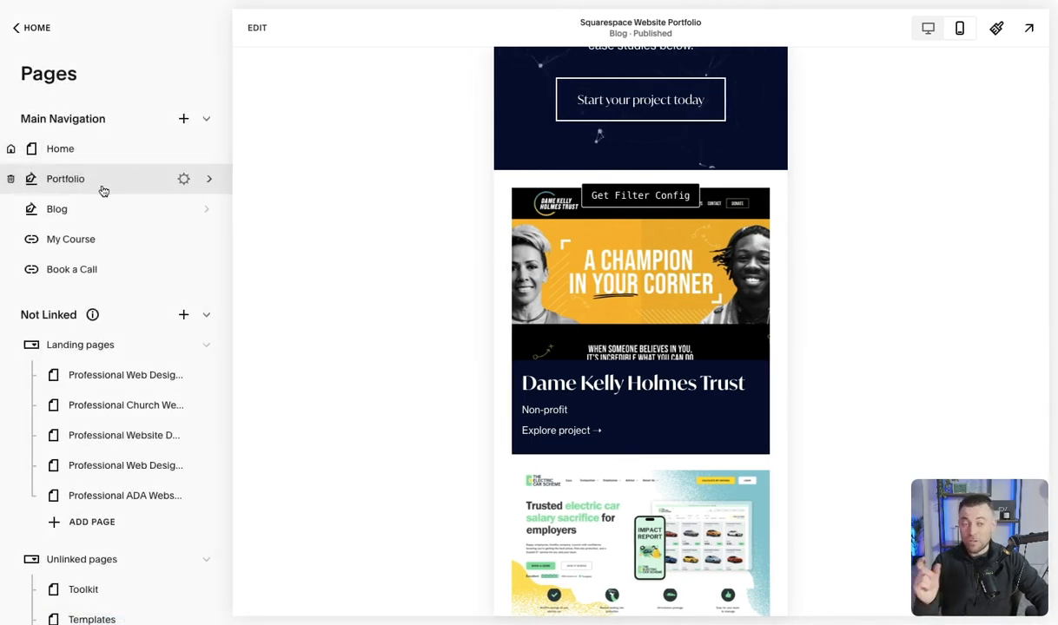
mouse_move(157, 140)
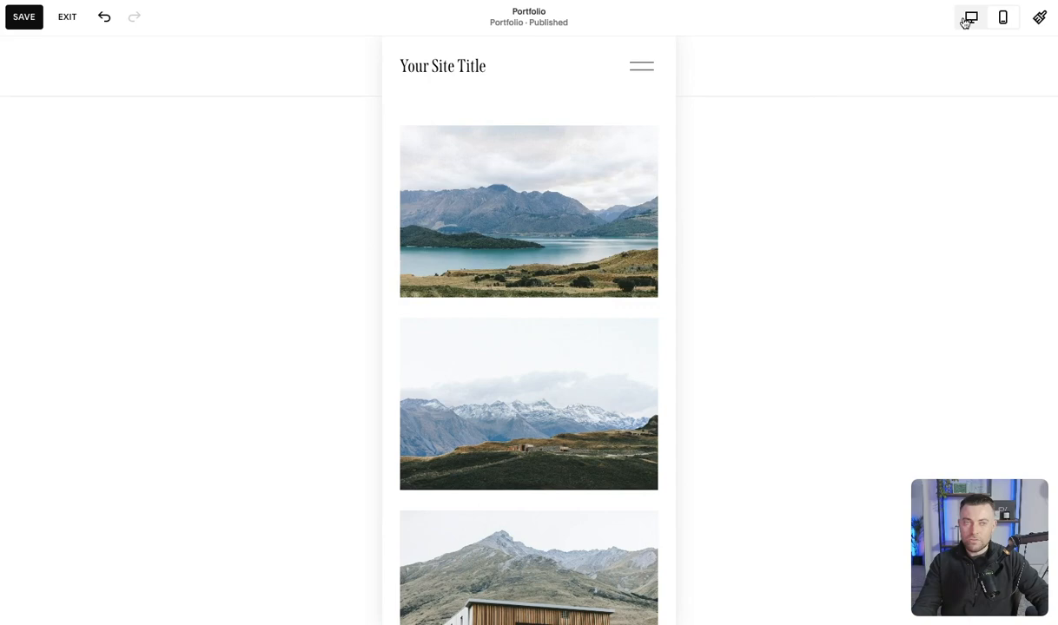
- Set the portfolio grid height to Small and widen the horizontal and vertical gaps
click(970, 17)
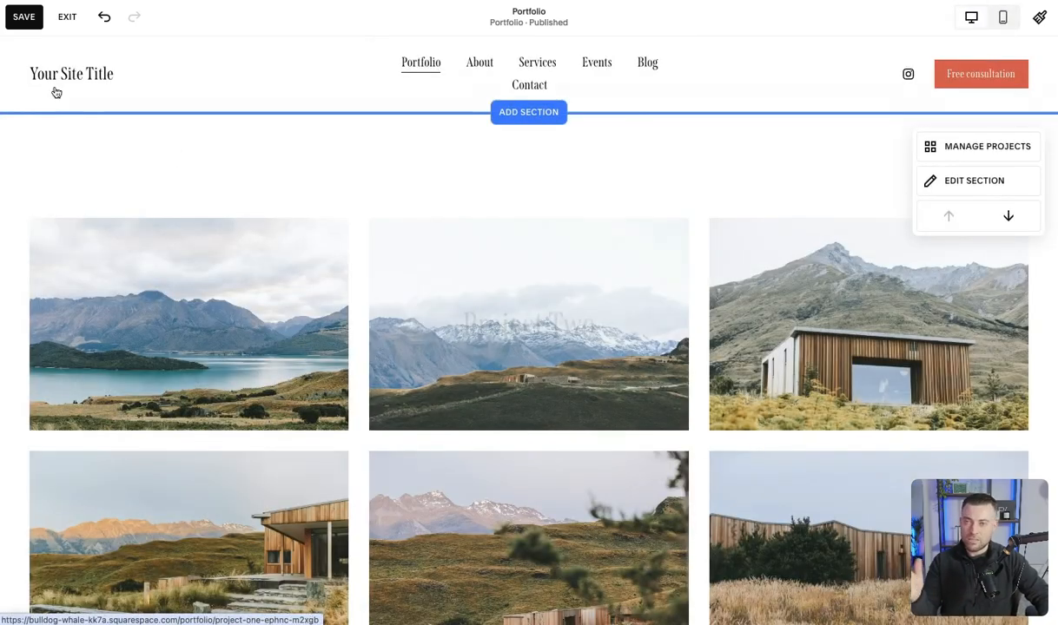
click(975, 181)
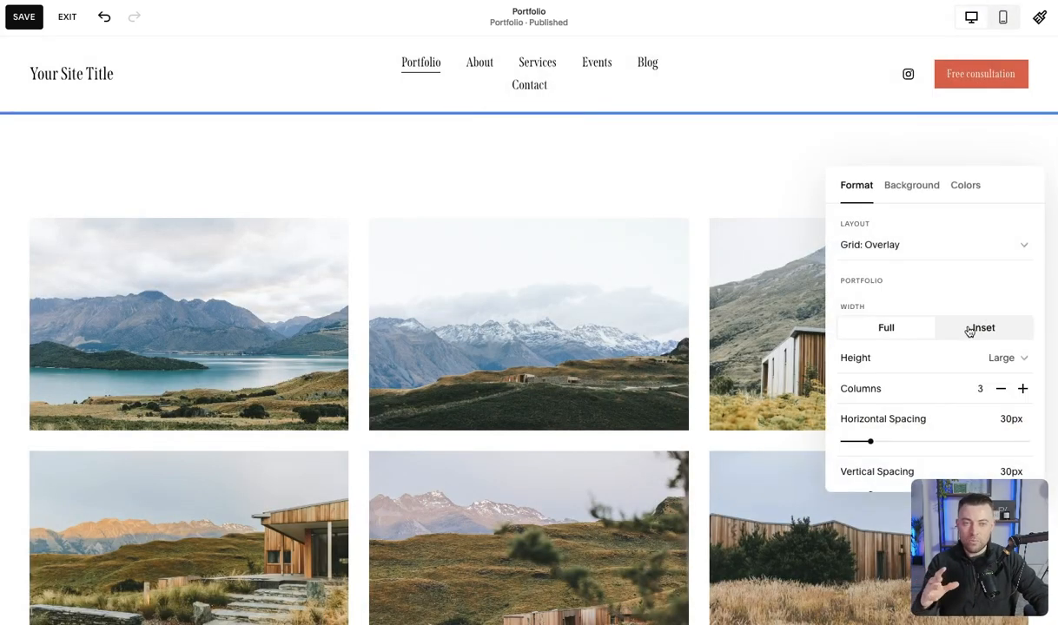
scroll(down, 3)
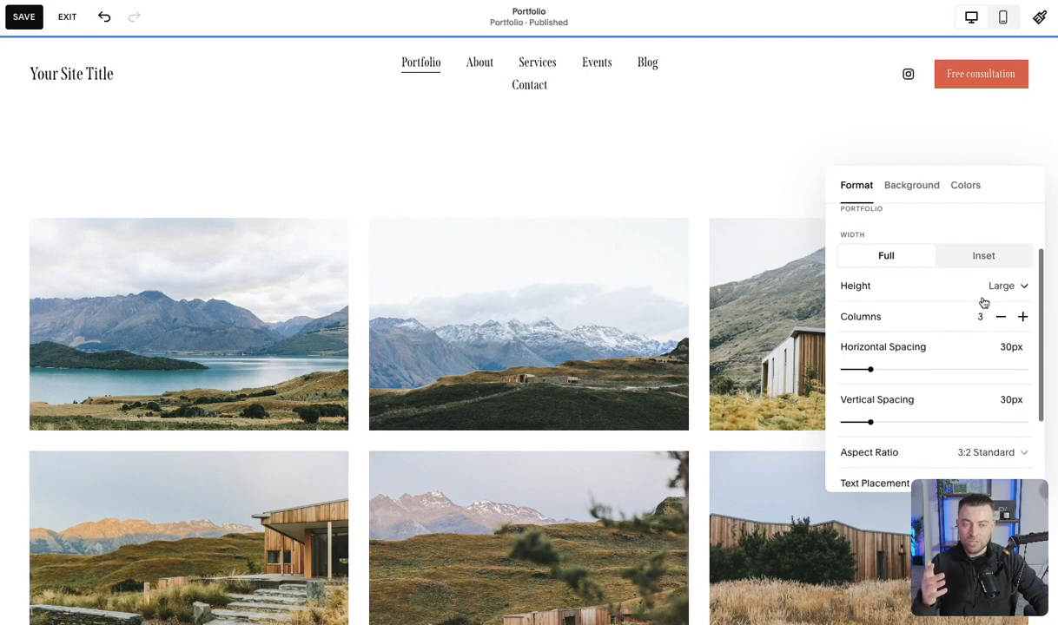
click(1001, 285)
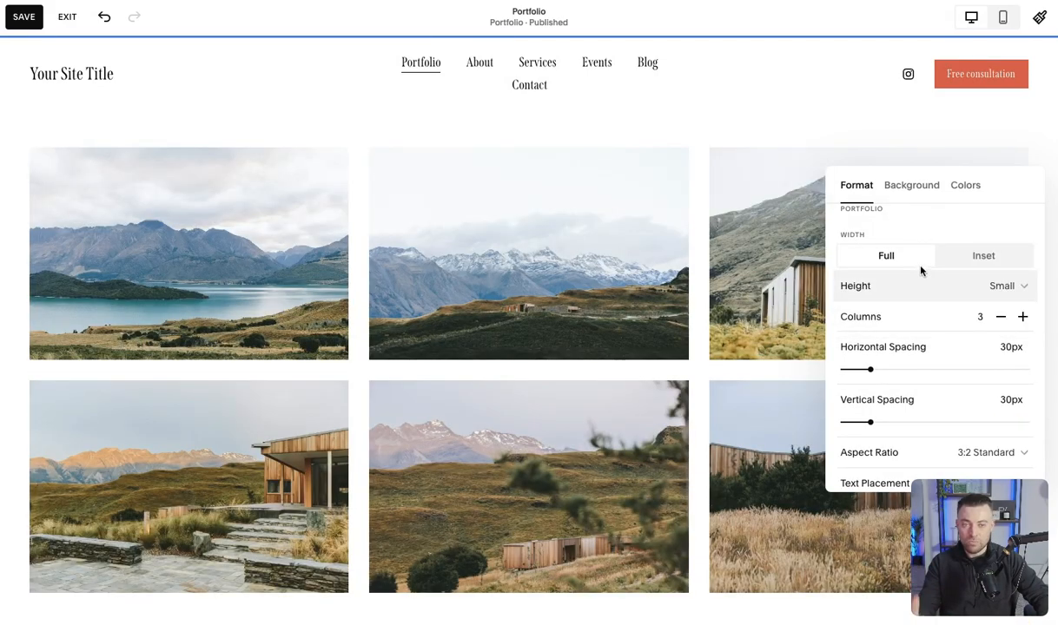
mouse_move(988, 339)
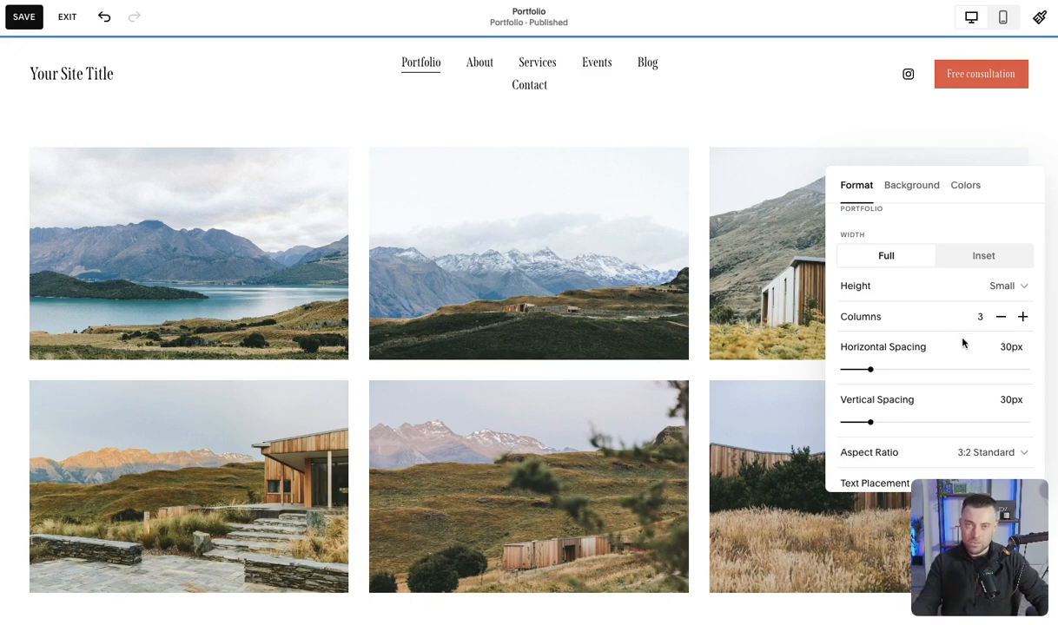
drag(855, 370, 921, 369)
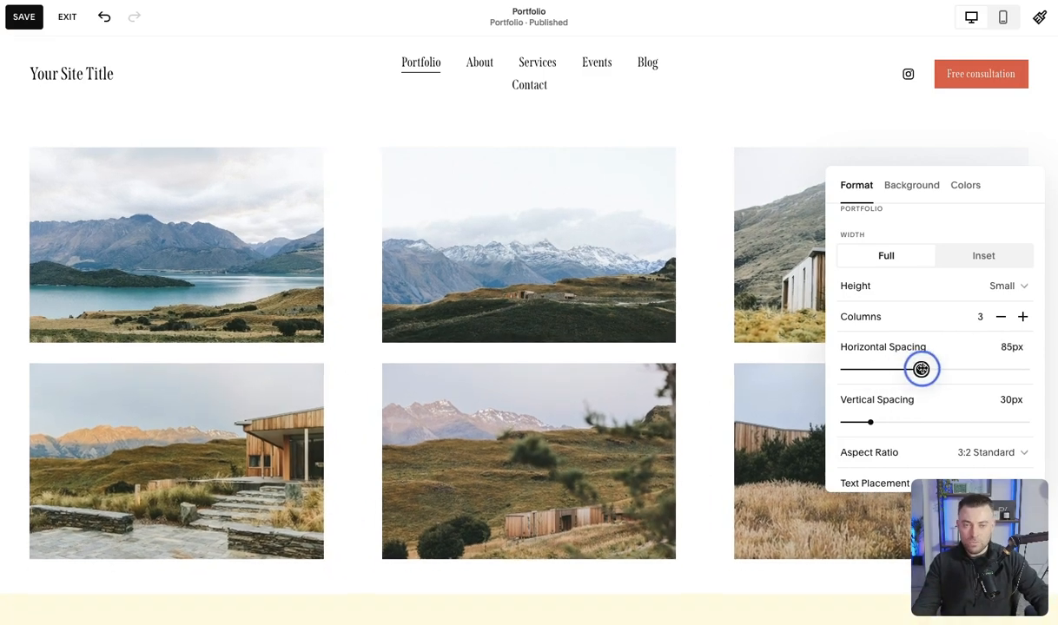
drag(858, 422, 931, 422)
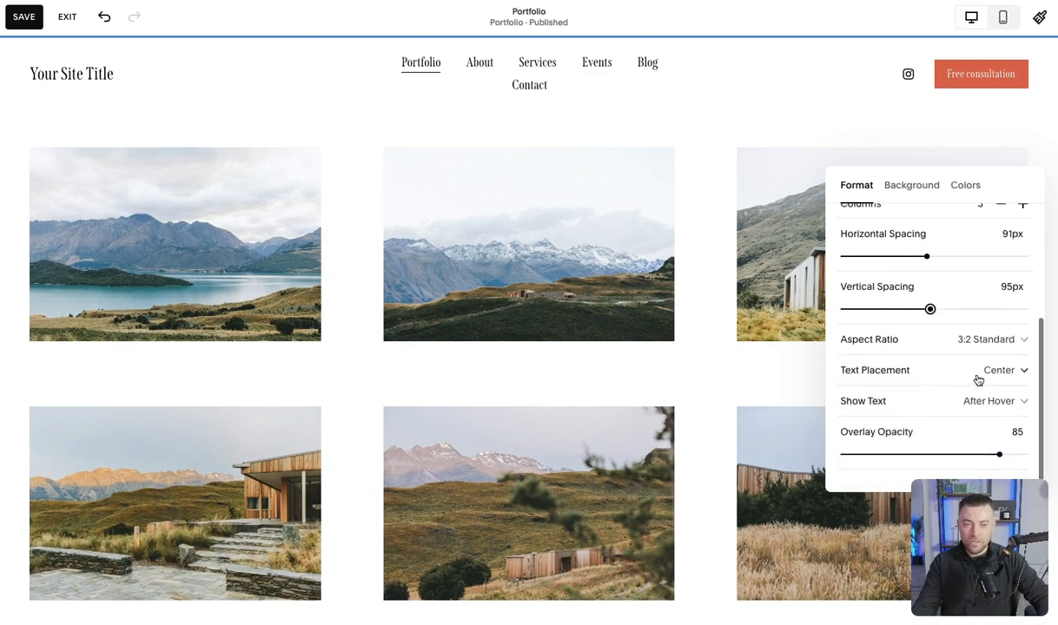
- Move project titles through top left and middle left to bottom left
click(1001, 371)
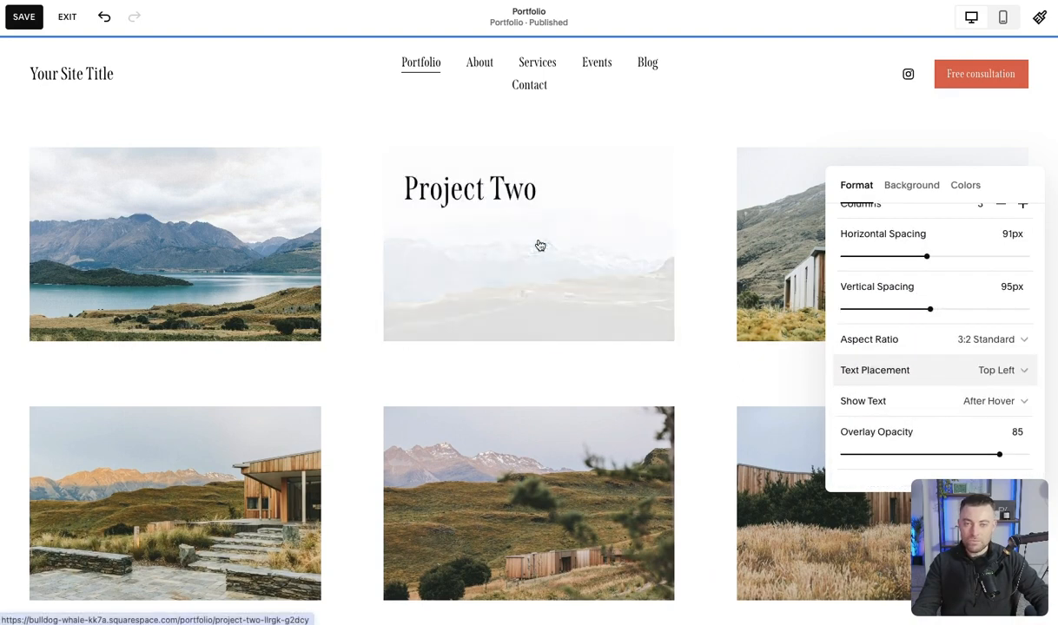
click(997, 370)
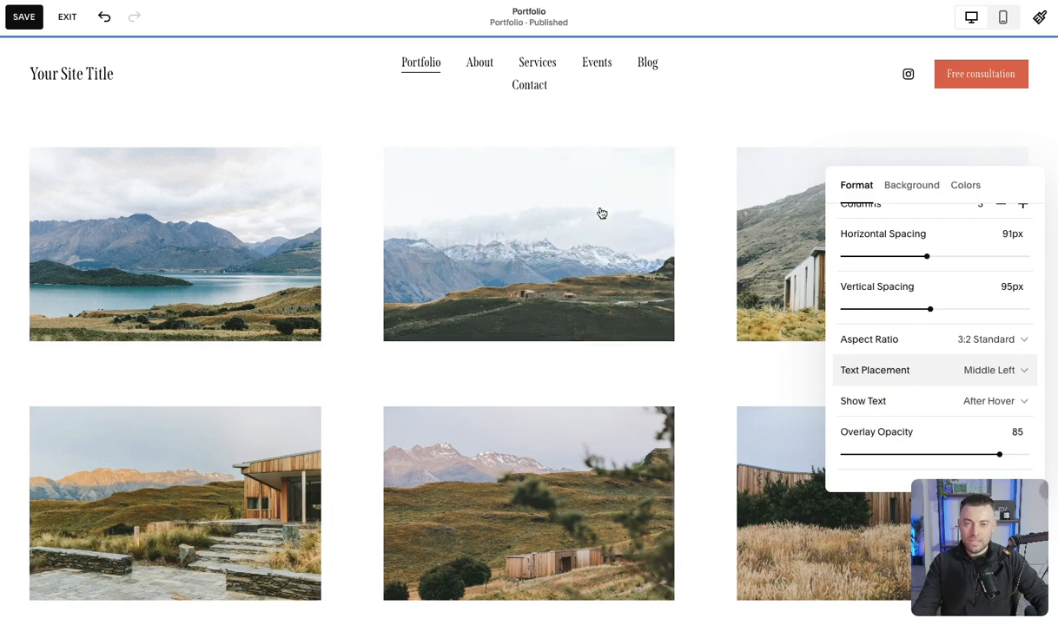
click(997, 370)
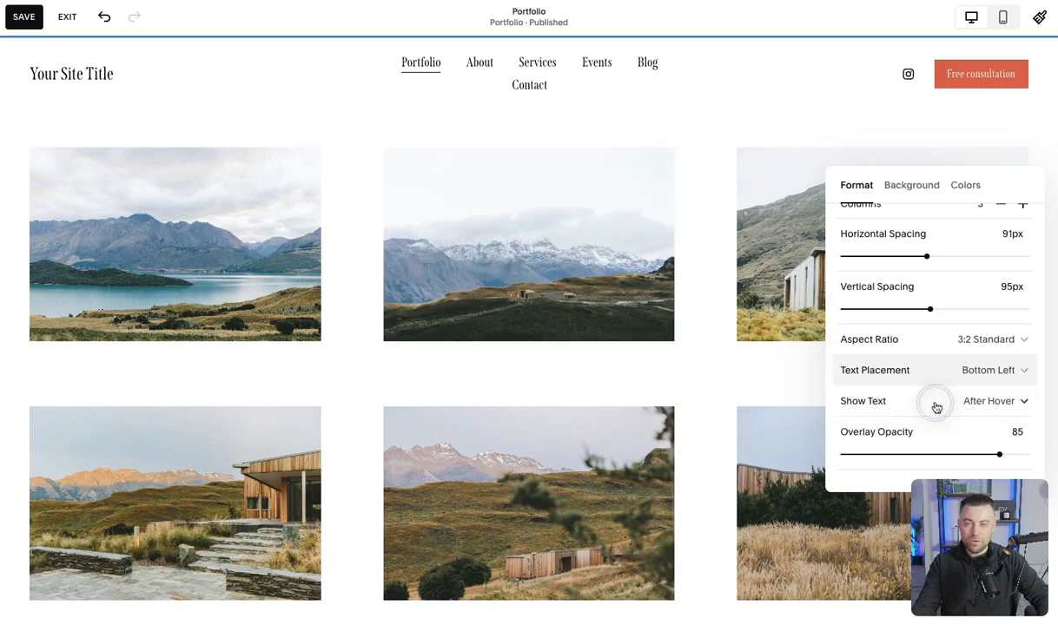
mouse_move(892, 365)
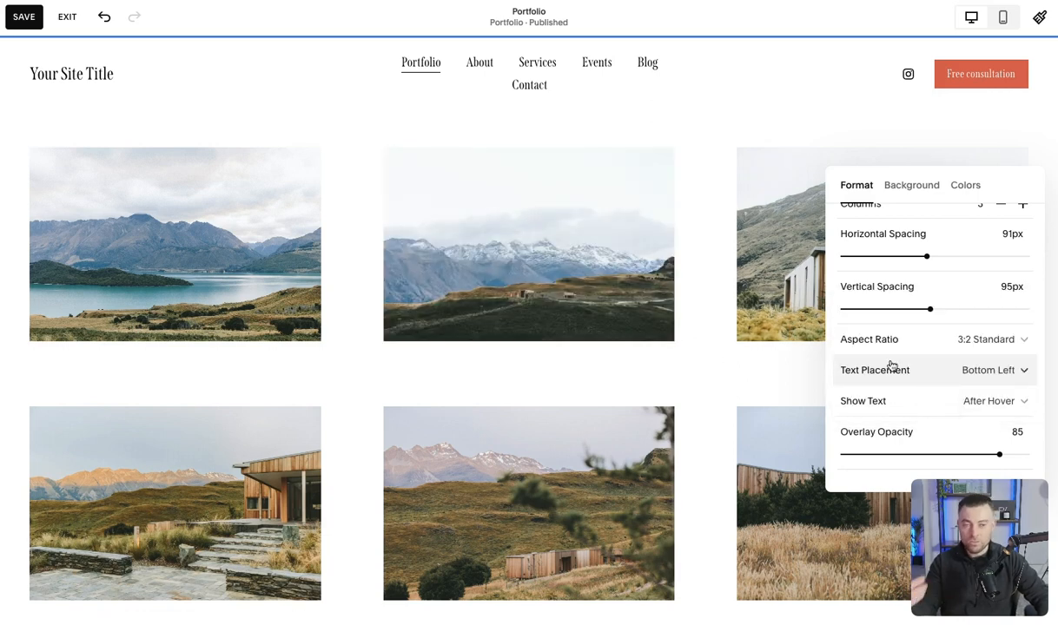
- Test the hover overlay at full opacity, then none, then an intermediate value
drag(1001, 454, 1027, 455)
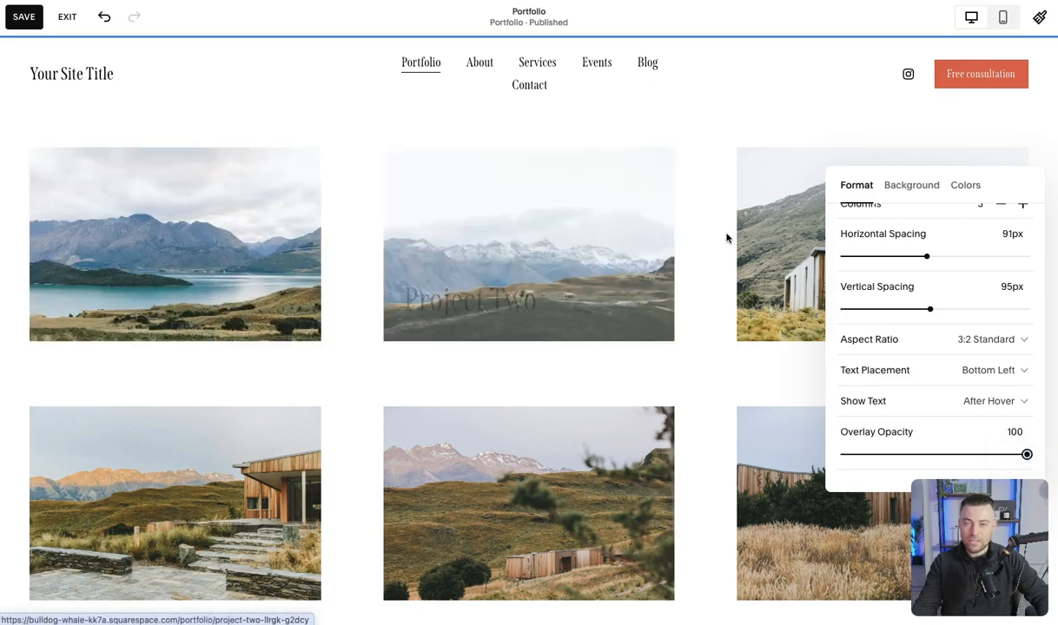
drag(1027, 454, 843, 454)
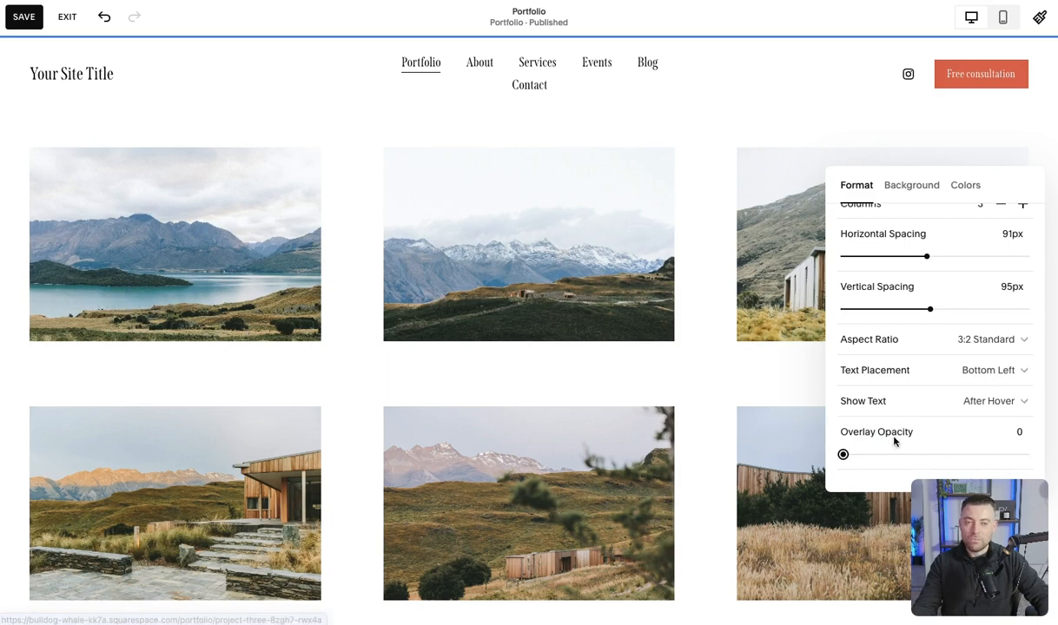
drag(843, 455, 942, 454)
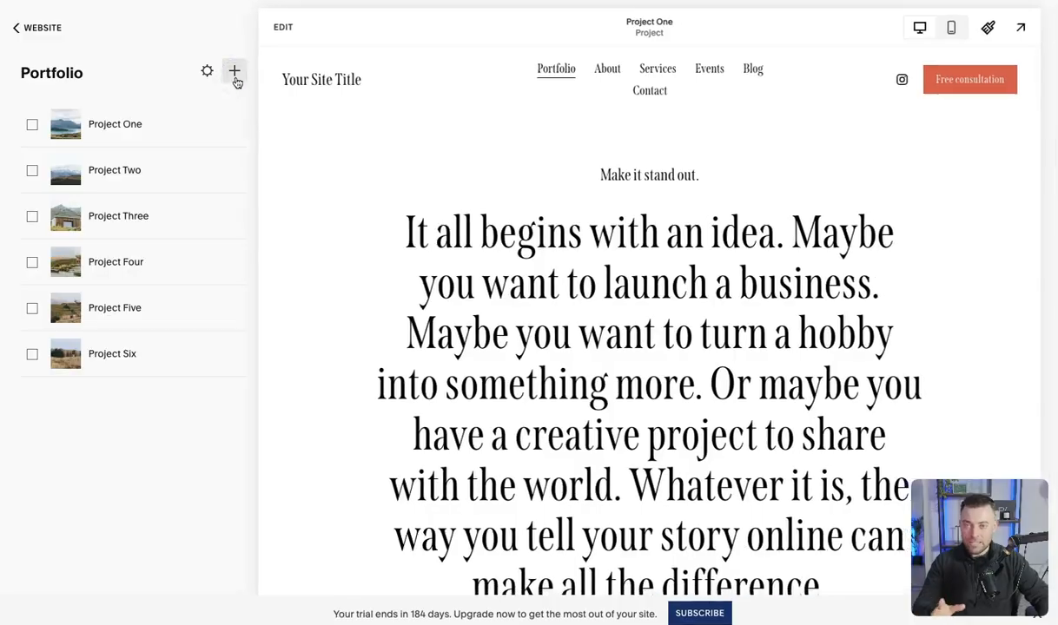
- Add a duplicate Project Two as a seventh portfolio project
click(234, 71)
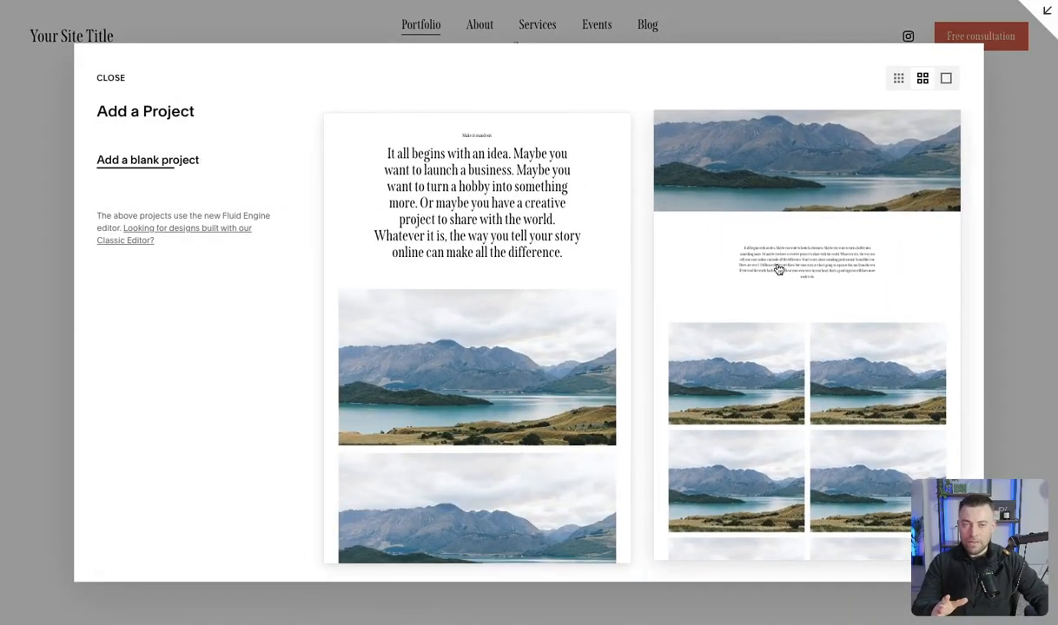
mouse_move(806, 354)
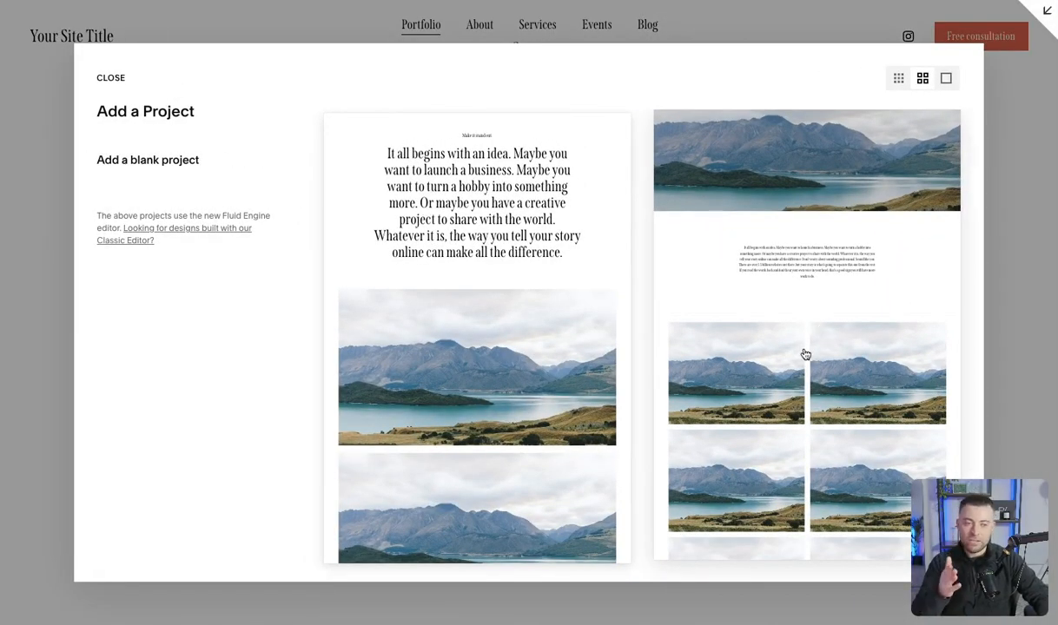
click(110, 78)
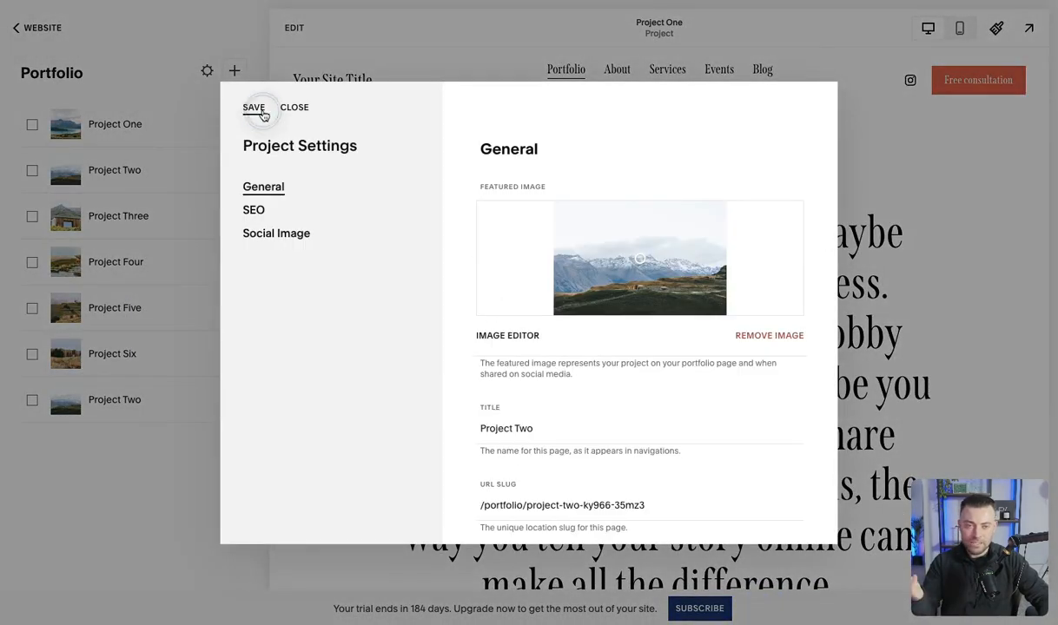
- Save the duplicate Project Two's settings and preview its page
click(254, 107)
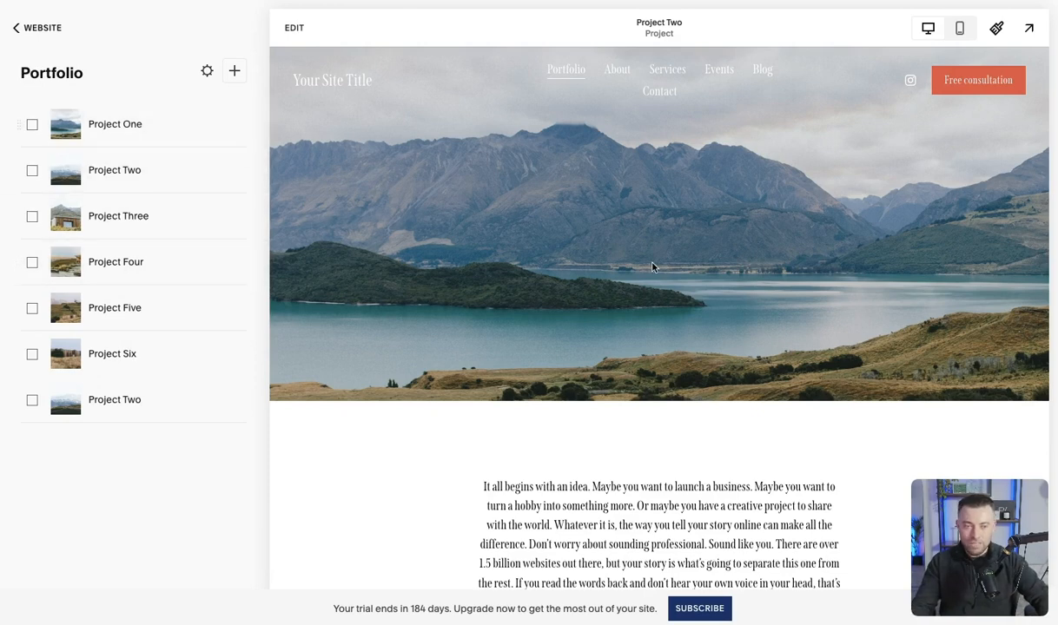
scroll(down, 3)
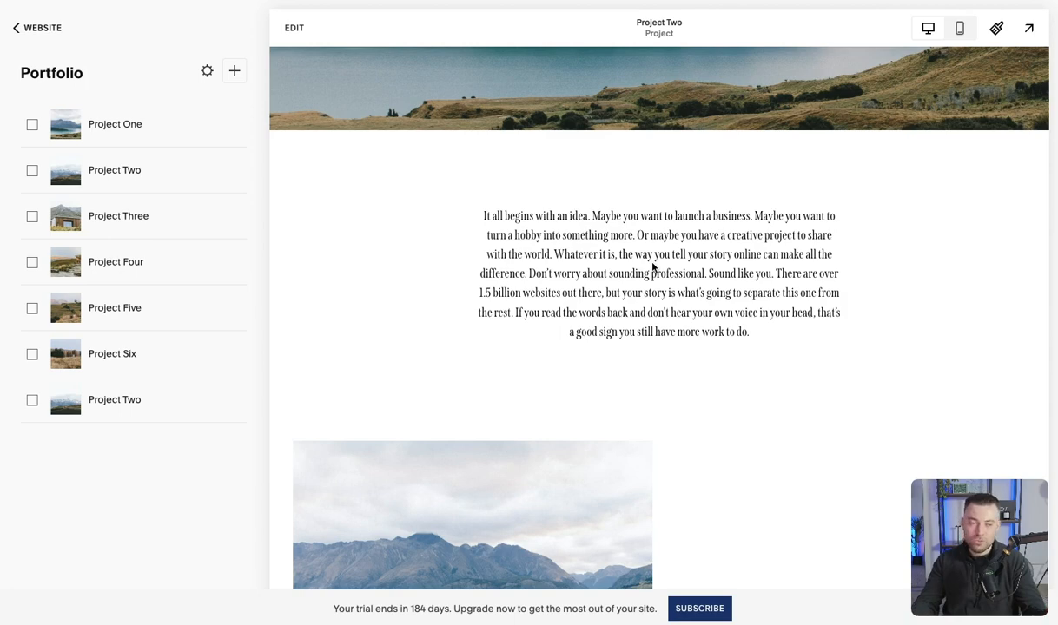
mouse_move(573, 379)
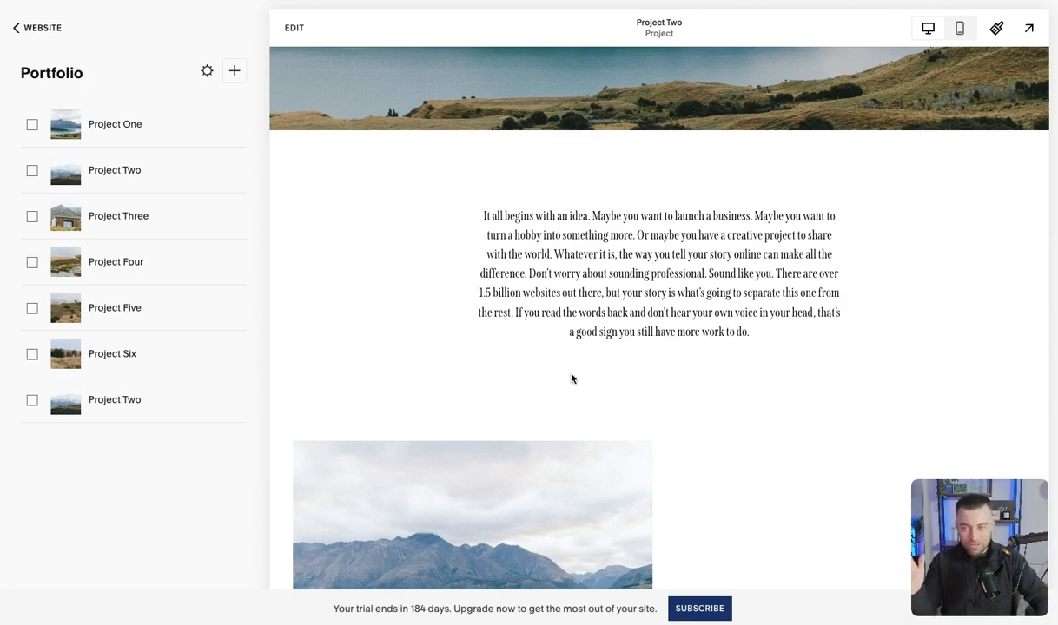
mouse_move(194, 162)
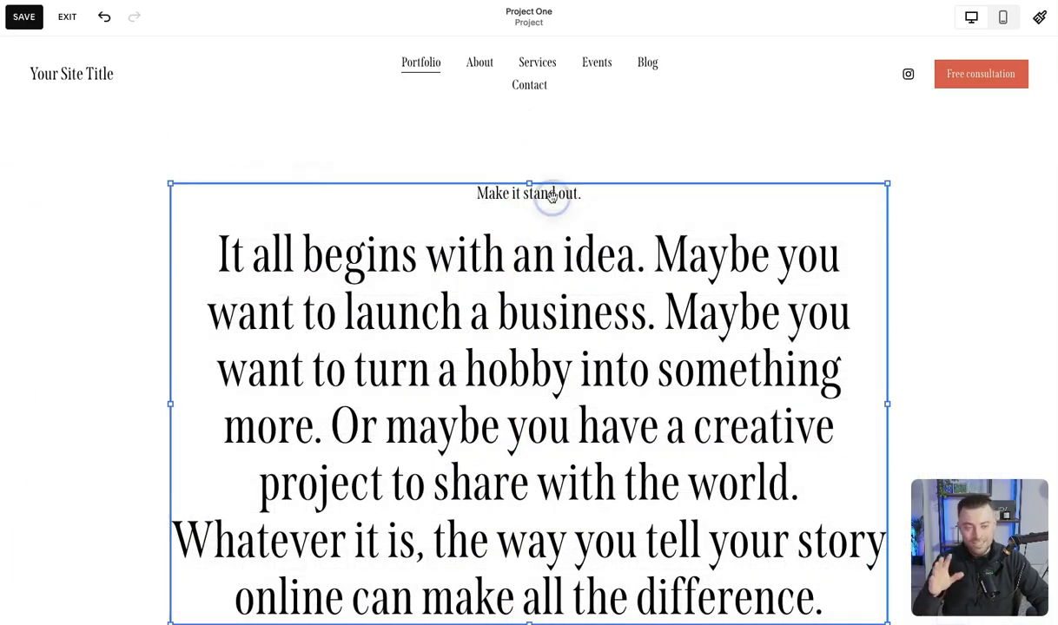
- Scroll through the example client case-study project page
scroll(down, 3)
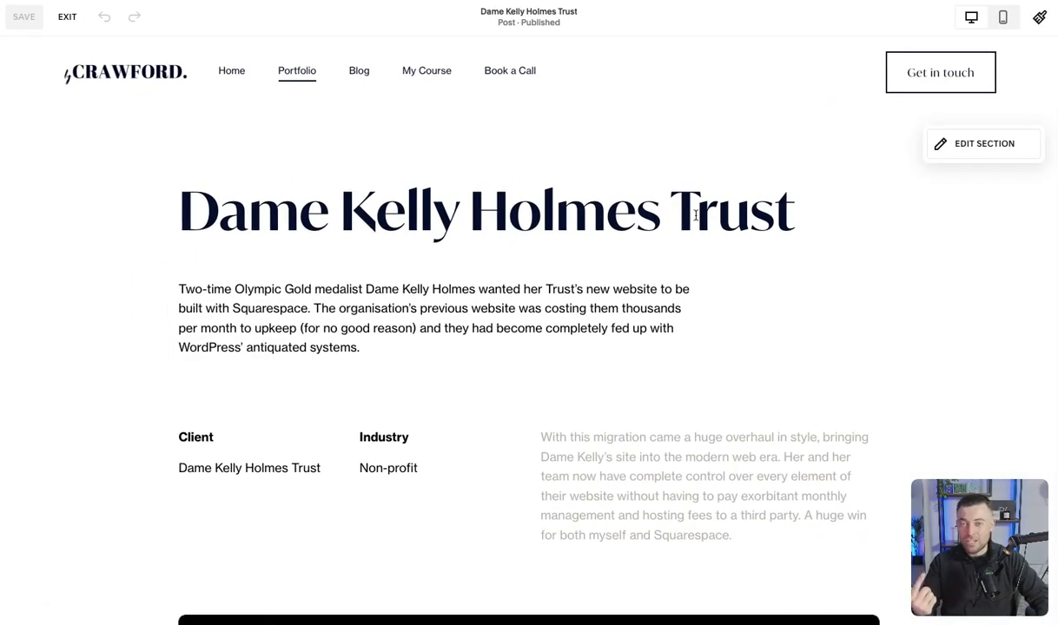
- Scroll down the example case study page to show its content for reference
scroll(down, 3)
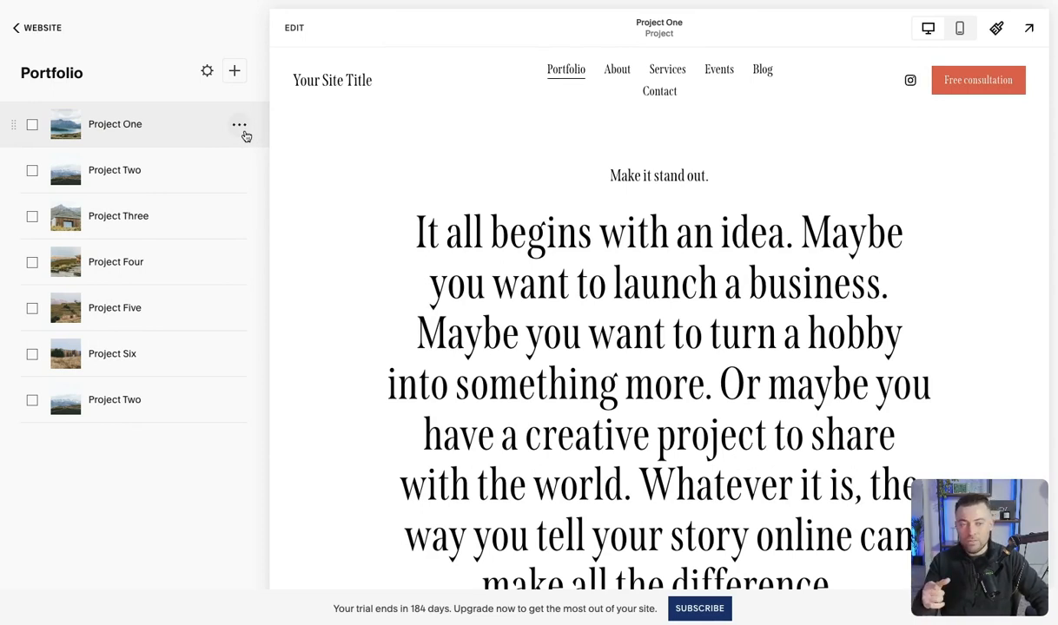
- Remove Project One's featured image from its project settings
click(239, 124)
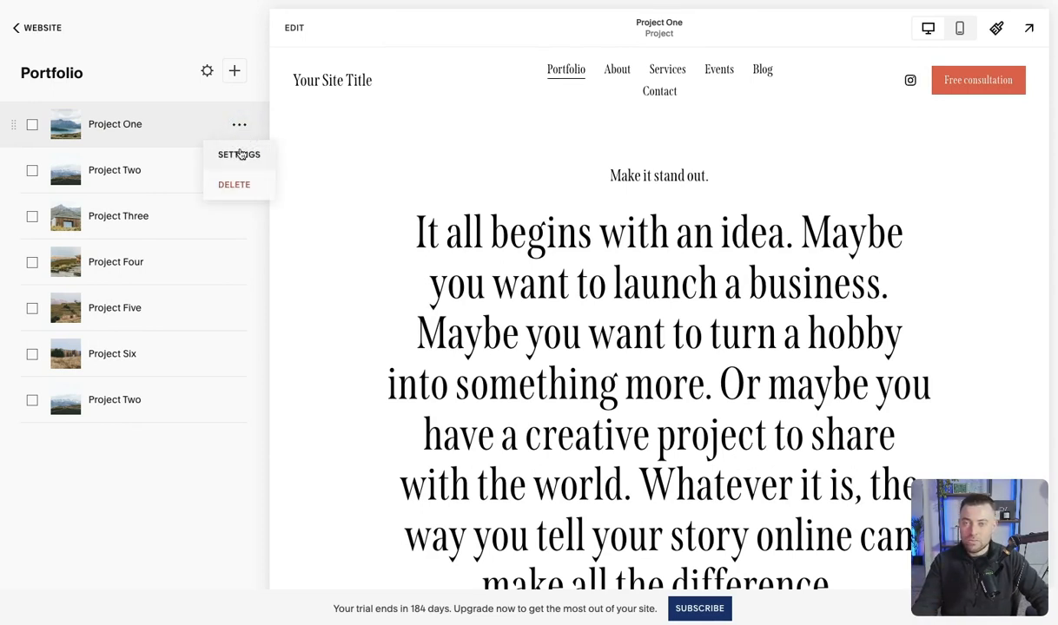
click(238, 154)
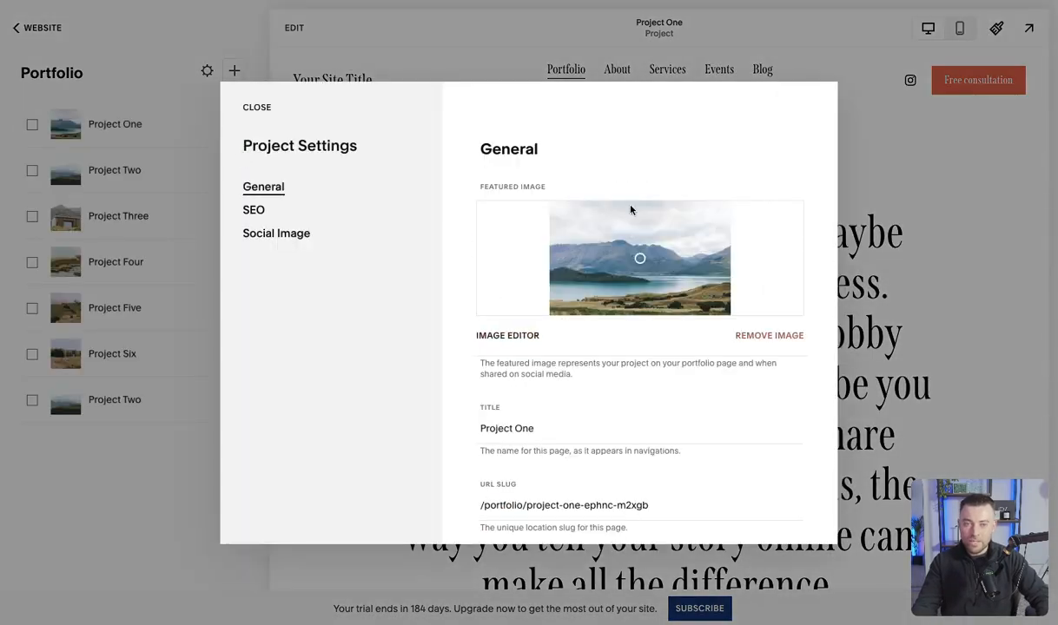
click(769, 335)
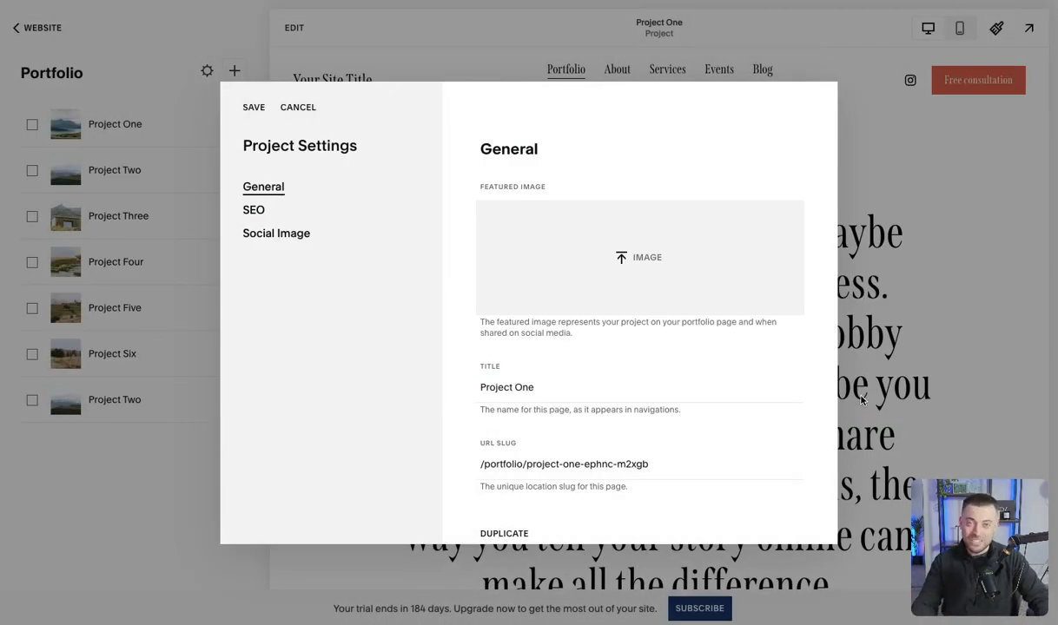
mouse_move(668, 252)
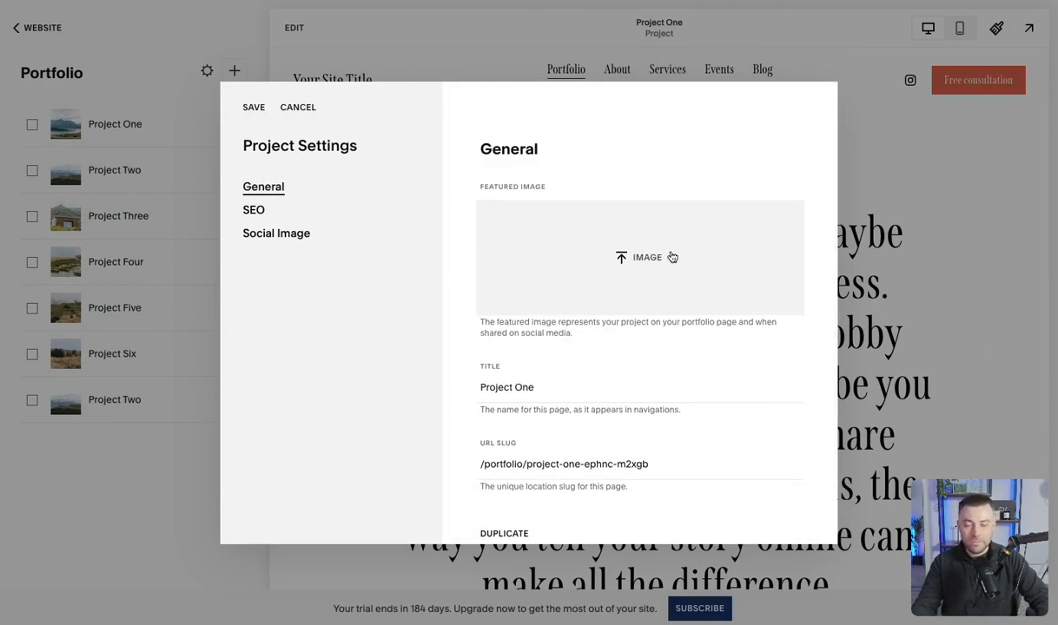
mouse_move(668, 264)
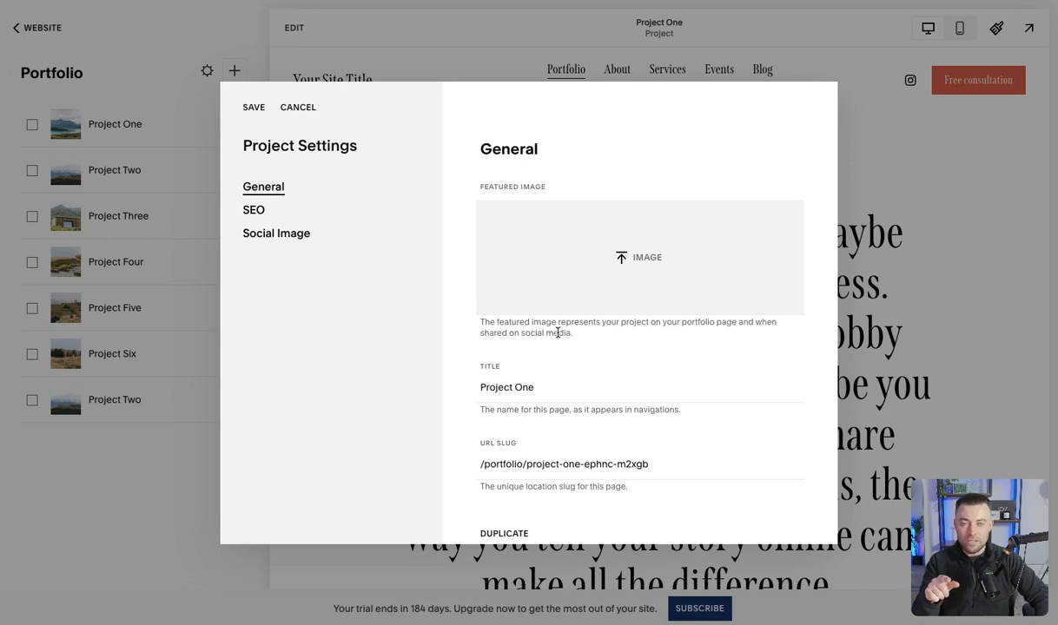
mouse_move(577, 352)
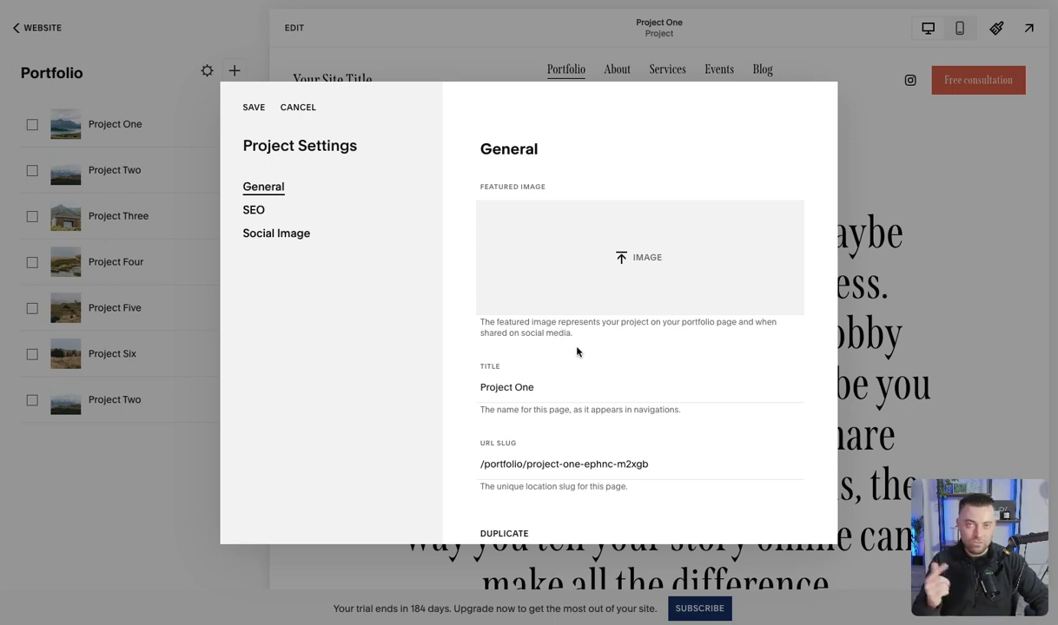
- Review Project One's URL slug, then its SEO and Social Image settings
scroll(down, 3)
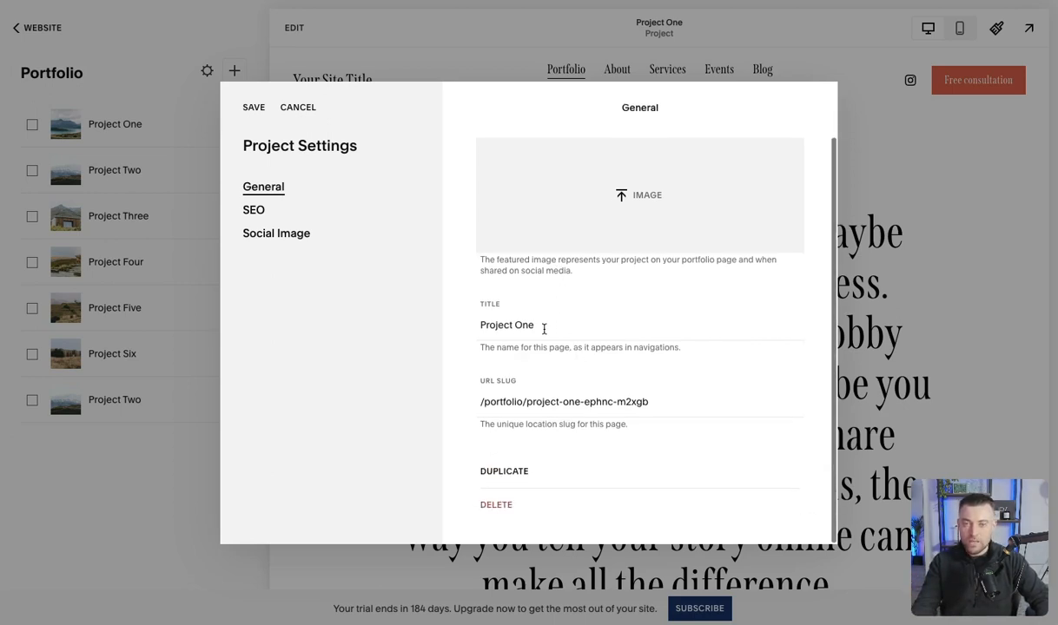
double_click(588, 402)
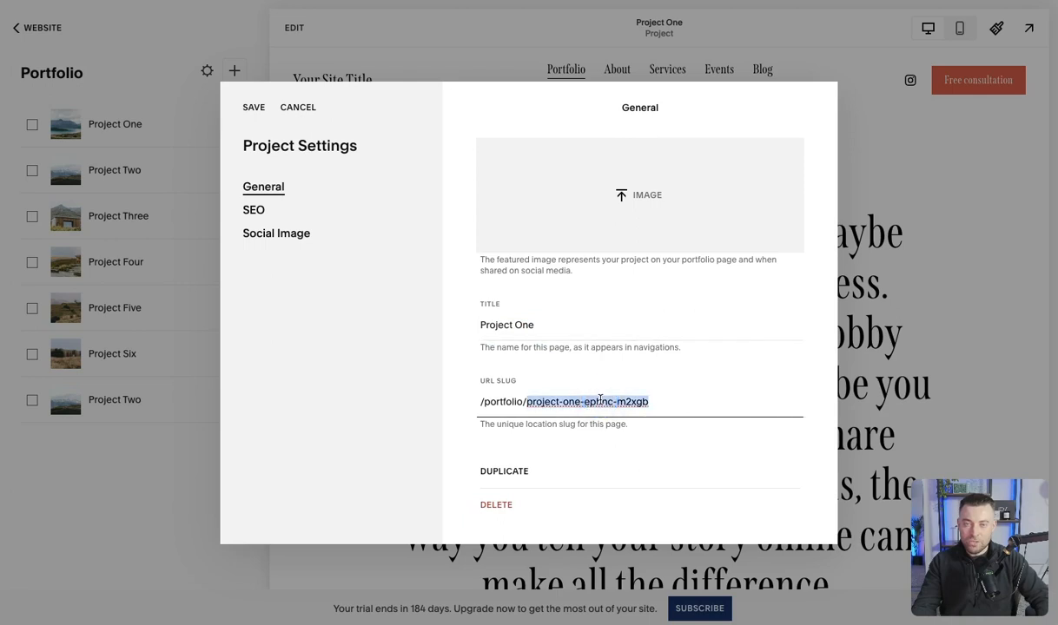
click(252, 210)
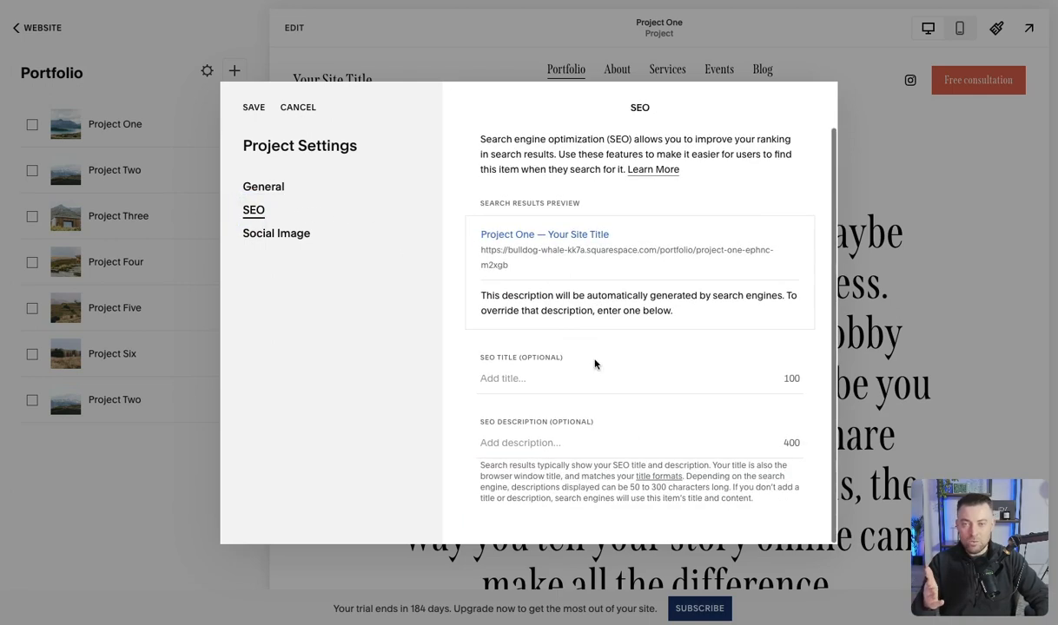
click(276, 232)
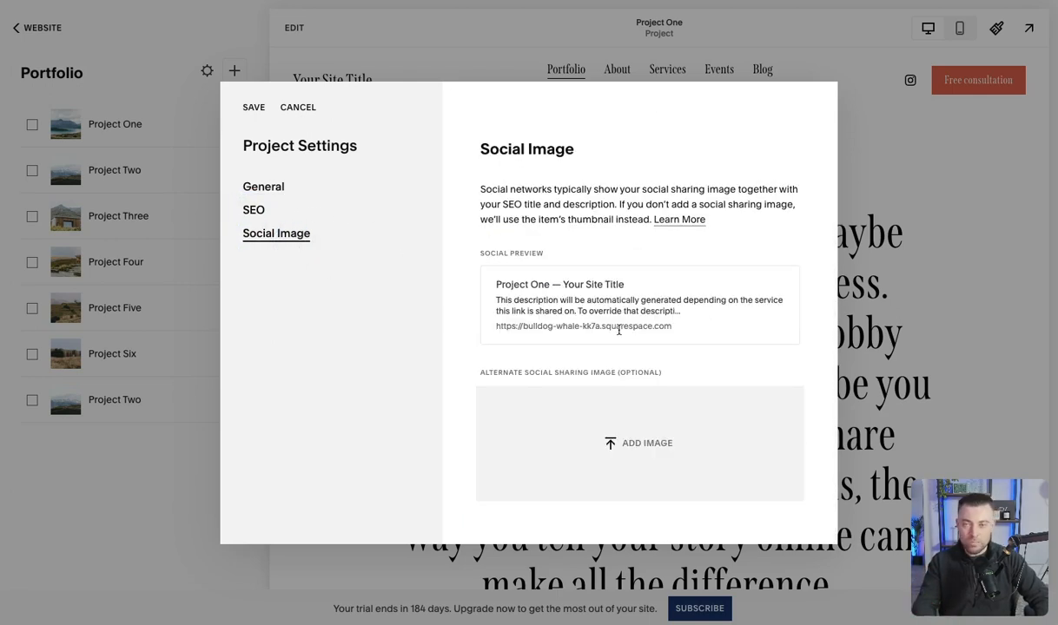